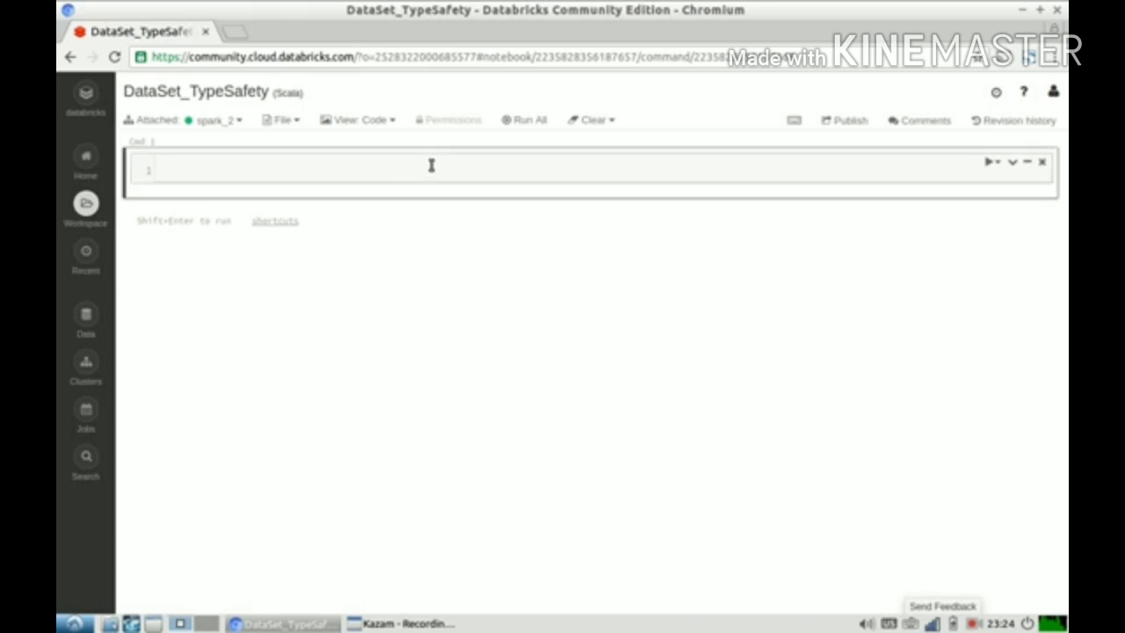
# Run `import spark.implicits._` in the notebook's first cell, Cmd 1
pyautogui.write('spar')
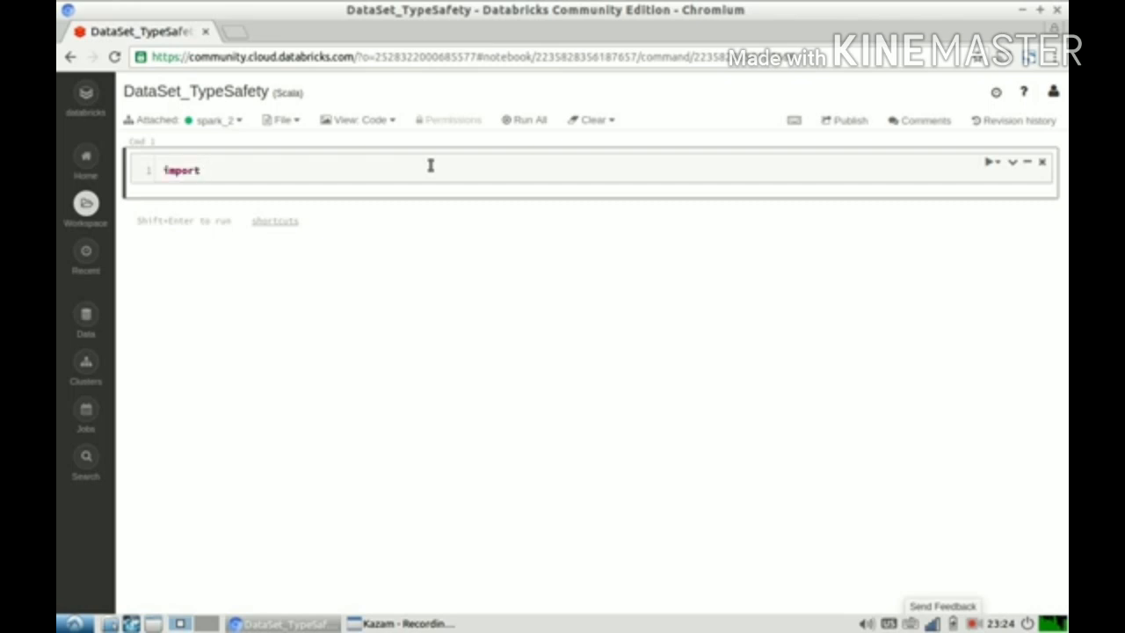
pyautogui.write('spark.')
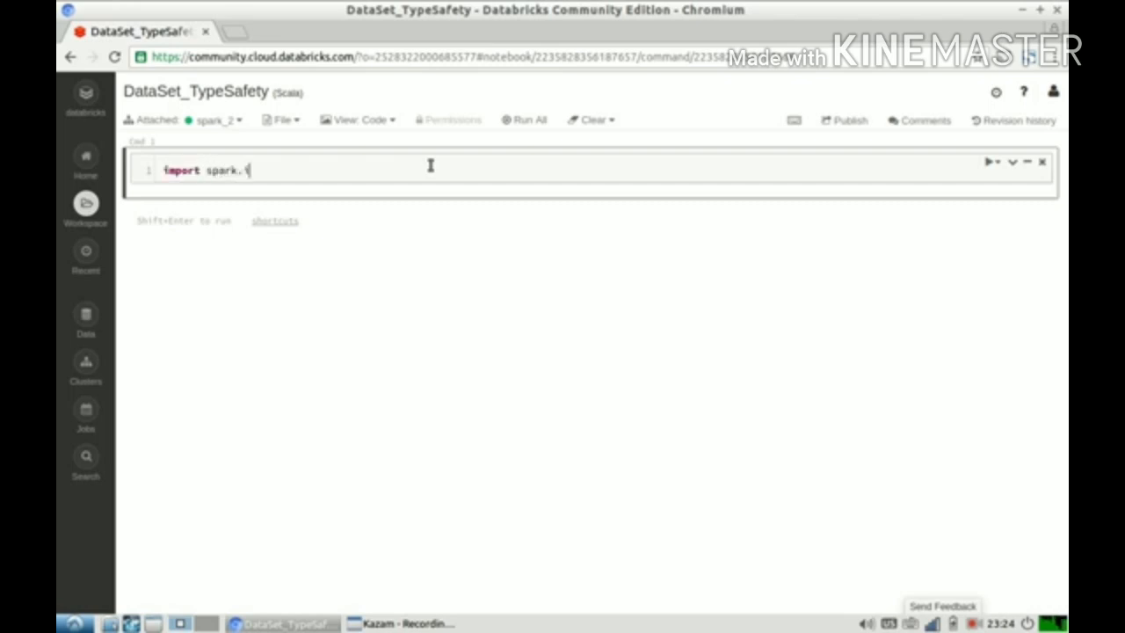
pyautogui.write('implicits')
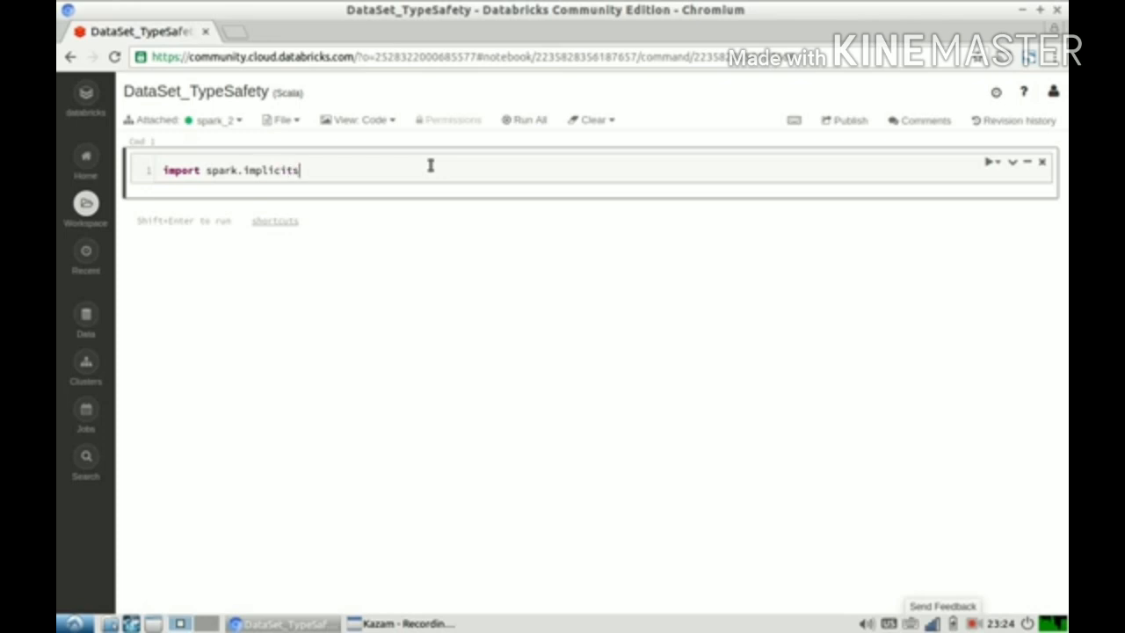
pyautogui.write('._')
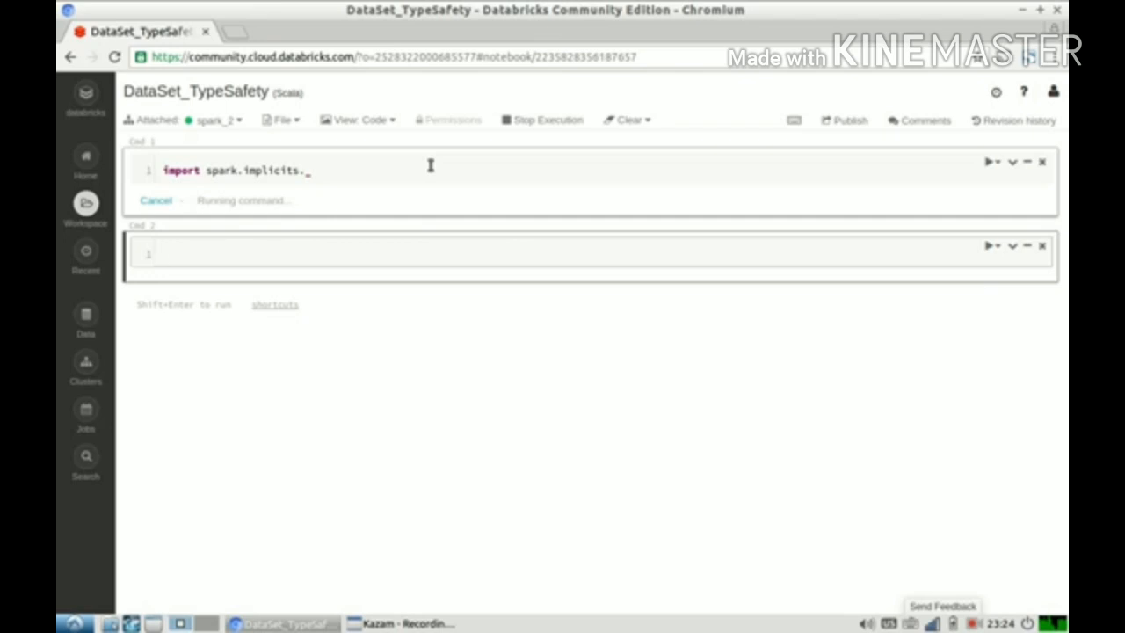
pyautogui.write('case class')
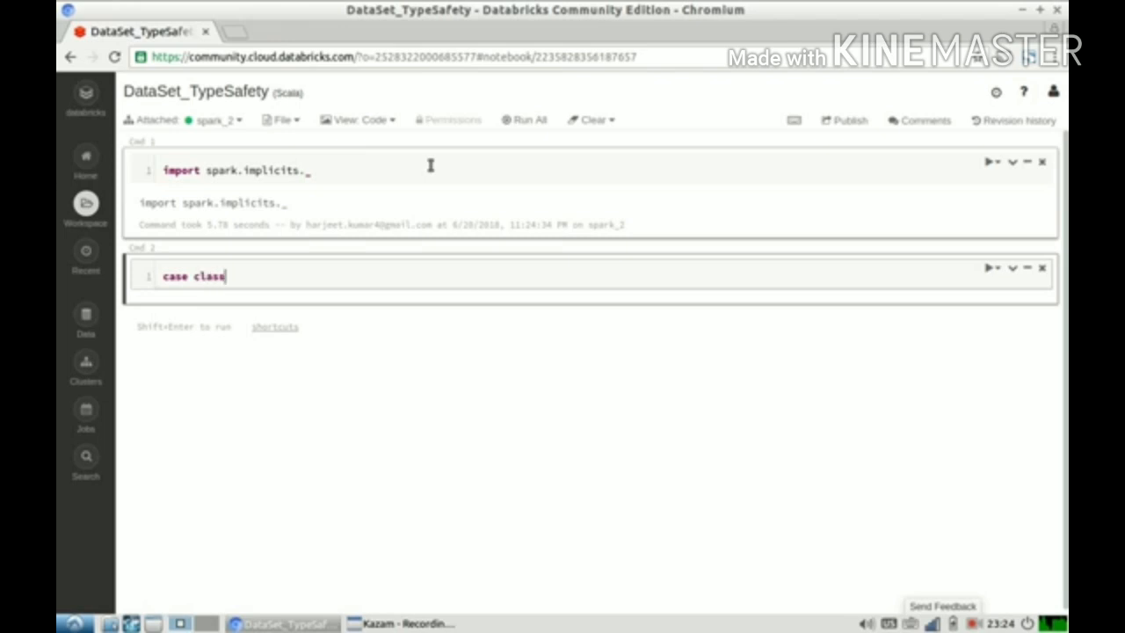
# Run `case class Person(name: String, age : Int)` in Cmd 2
pyautogui.write('Pers')
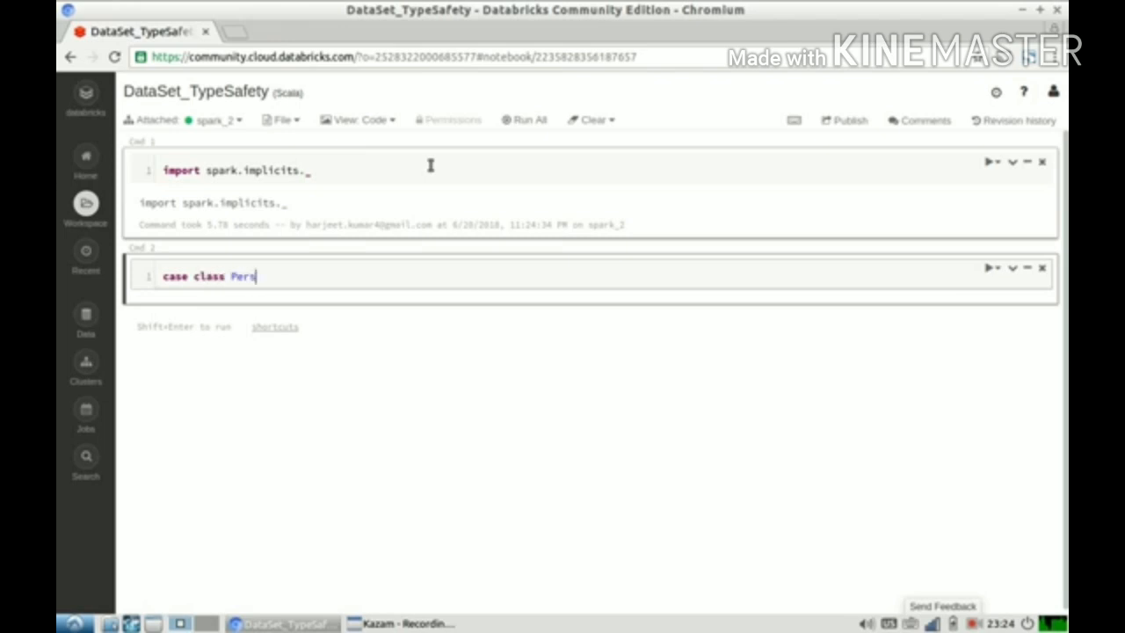
pyautogui.write('on()')
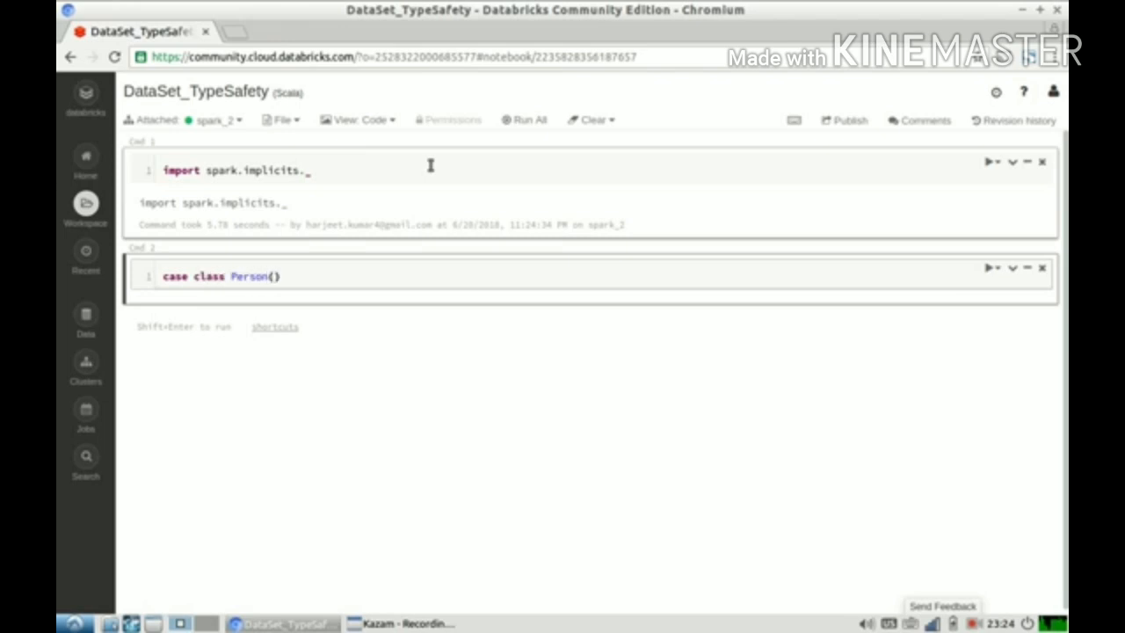
pyautogui.write('name: str')
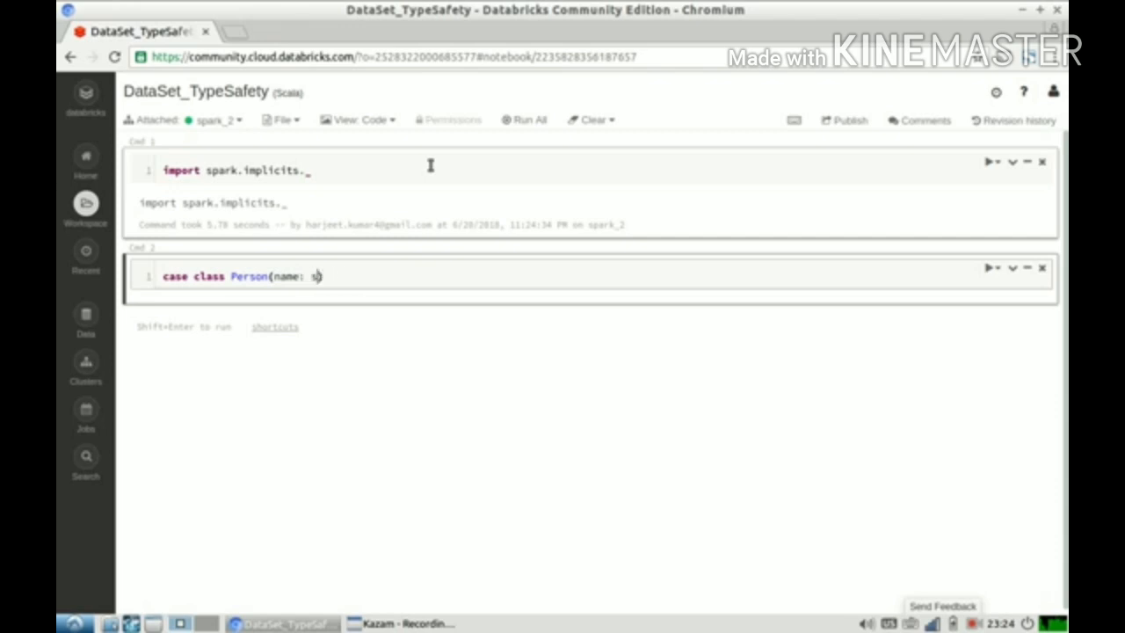
pyautogui.write('tring,')
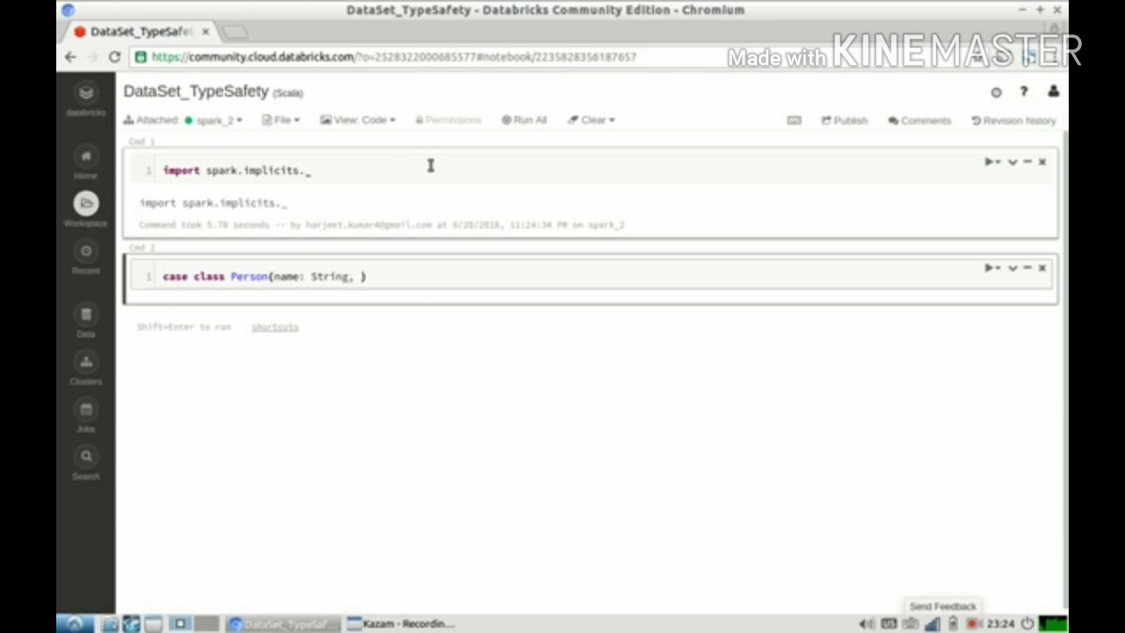
pyautogui.write('age')
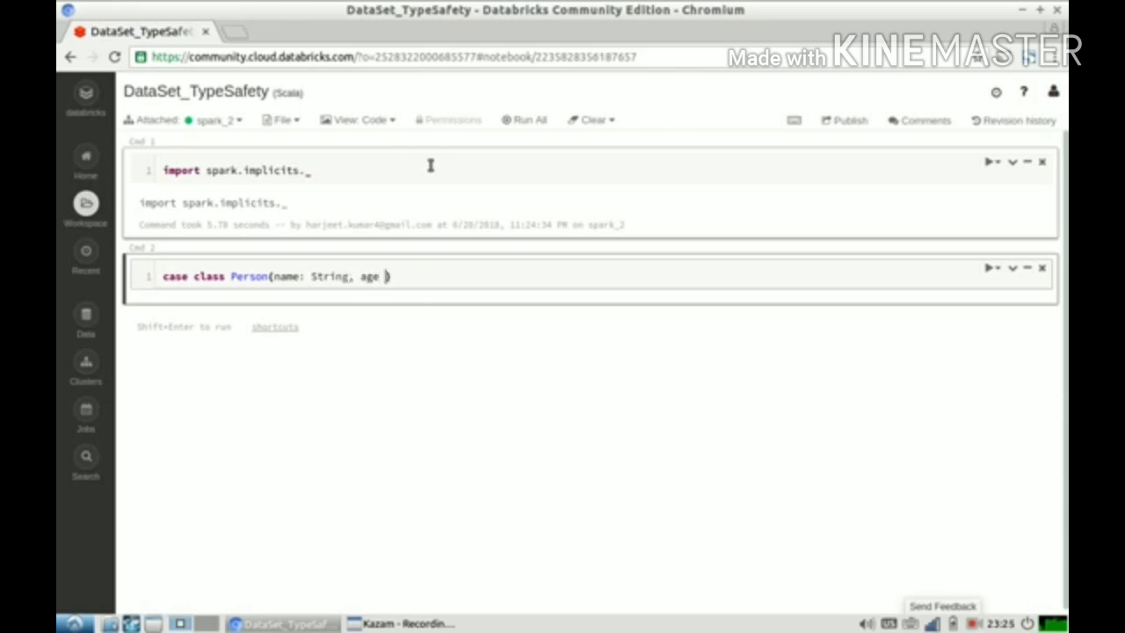
pyautogui.write(': Int)')
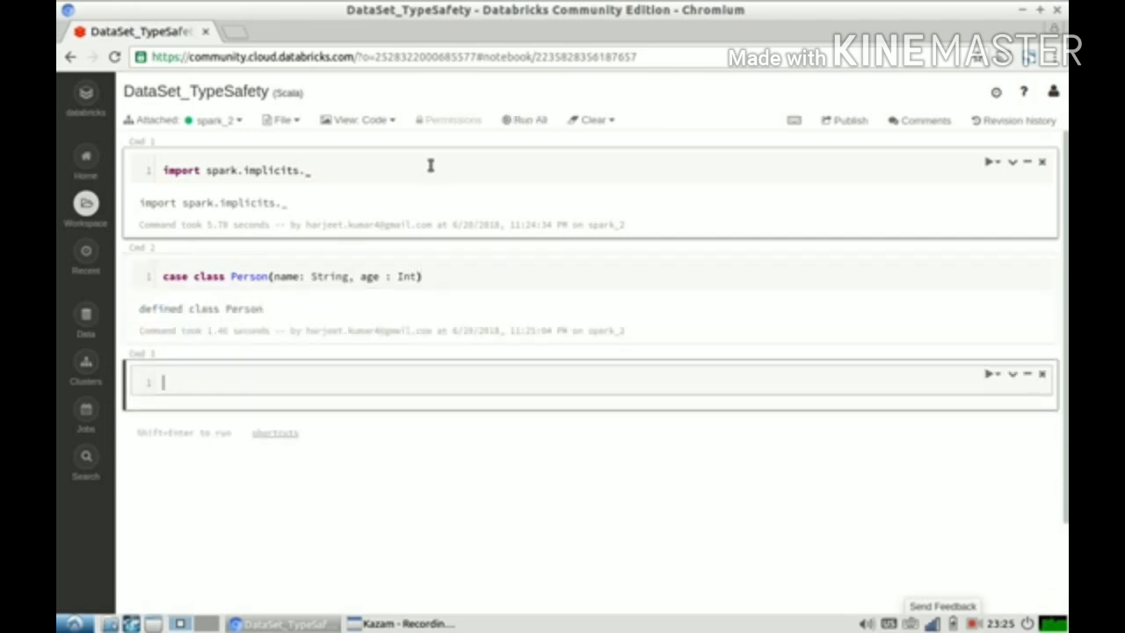
# Run `val data = Seq(new Person("A", 25), new Person("B", 15))` in Cmd 3
pyautogui.write('v')
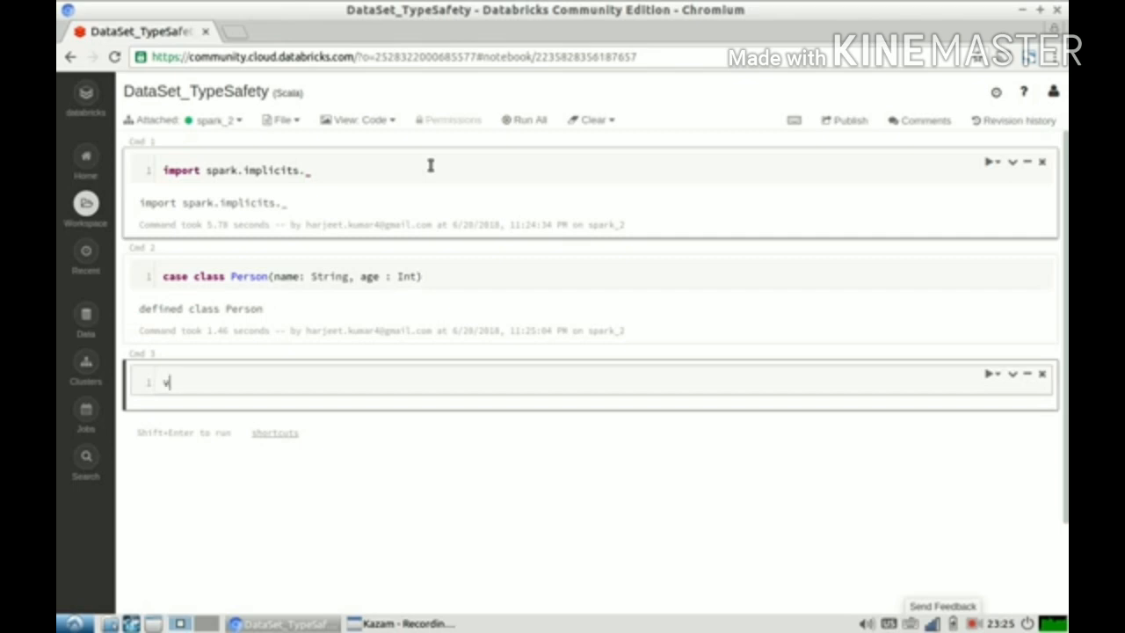
pyautogui.write('al data =')
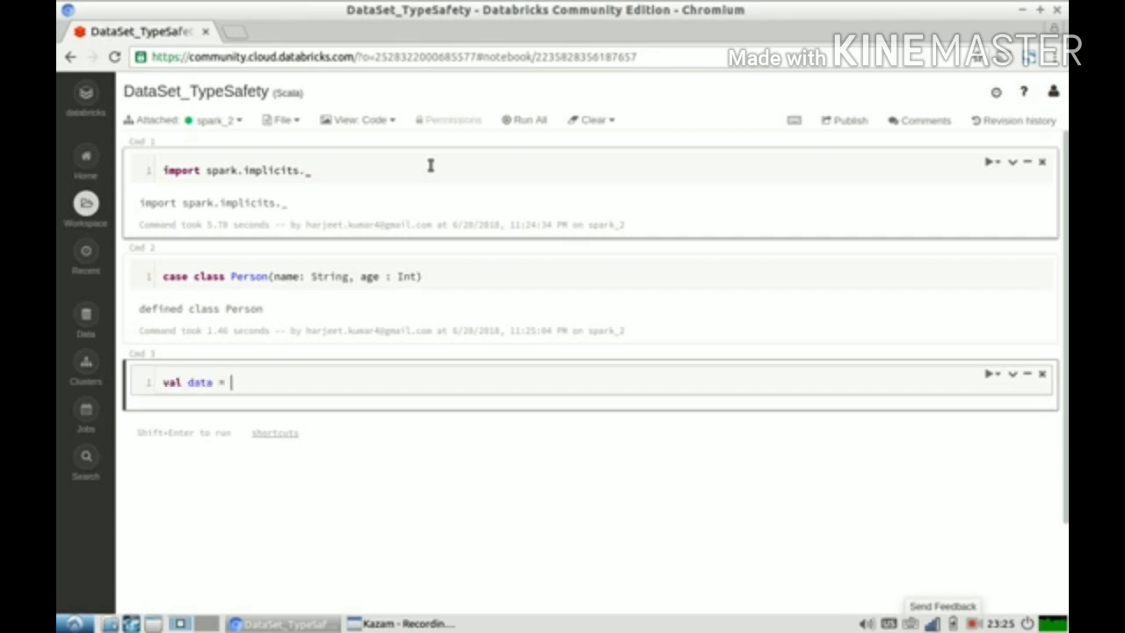
pyautogui.write('Seq()')
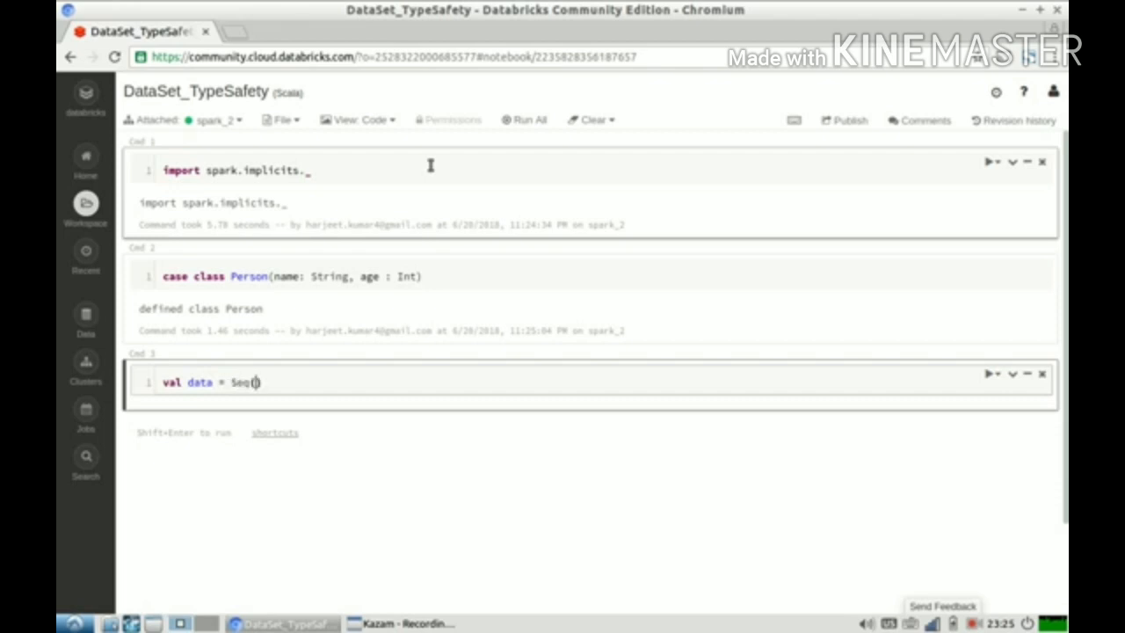
pyautogui.write('new')
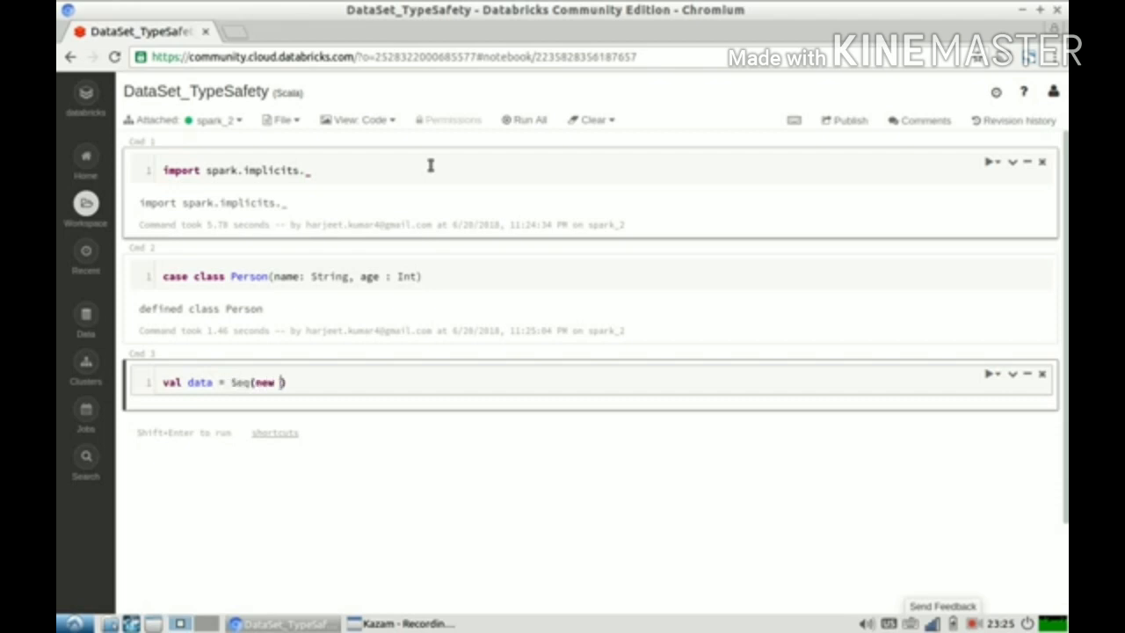
pyautogui.write('Person("')
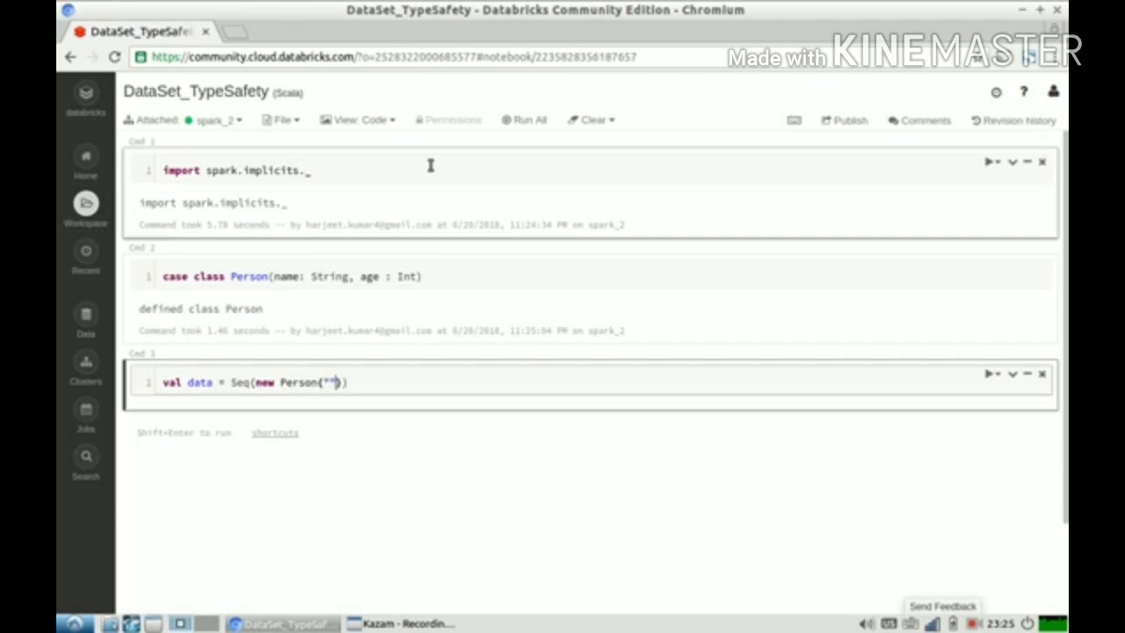
pyautogui.write('A')
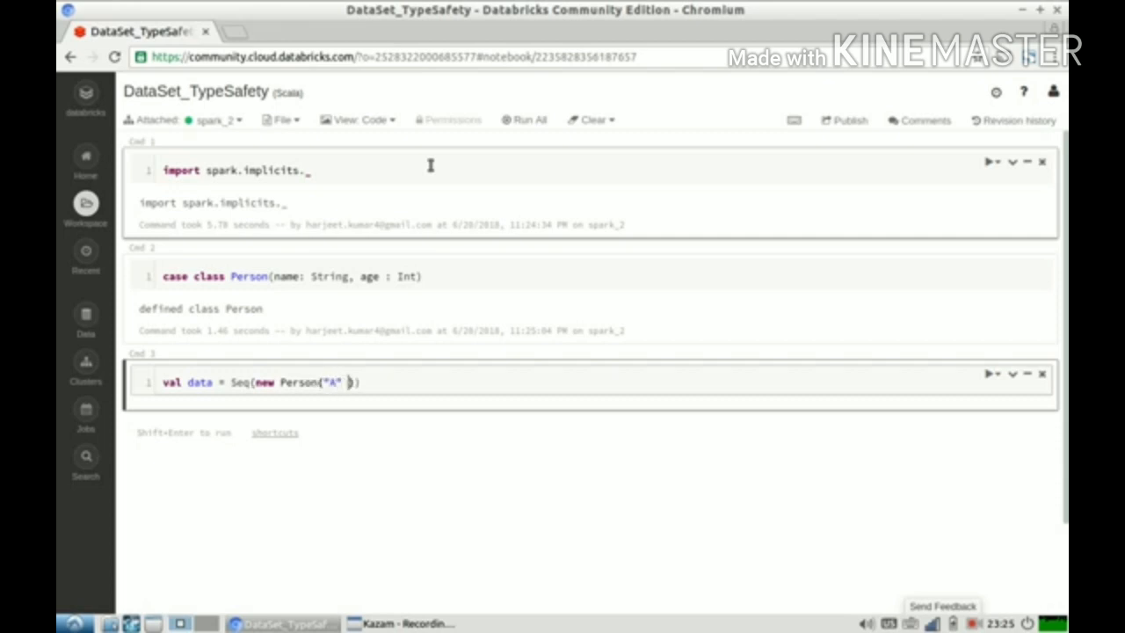
pyautogui.write(',')
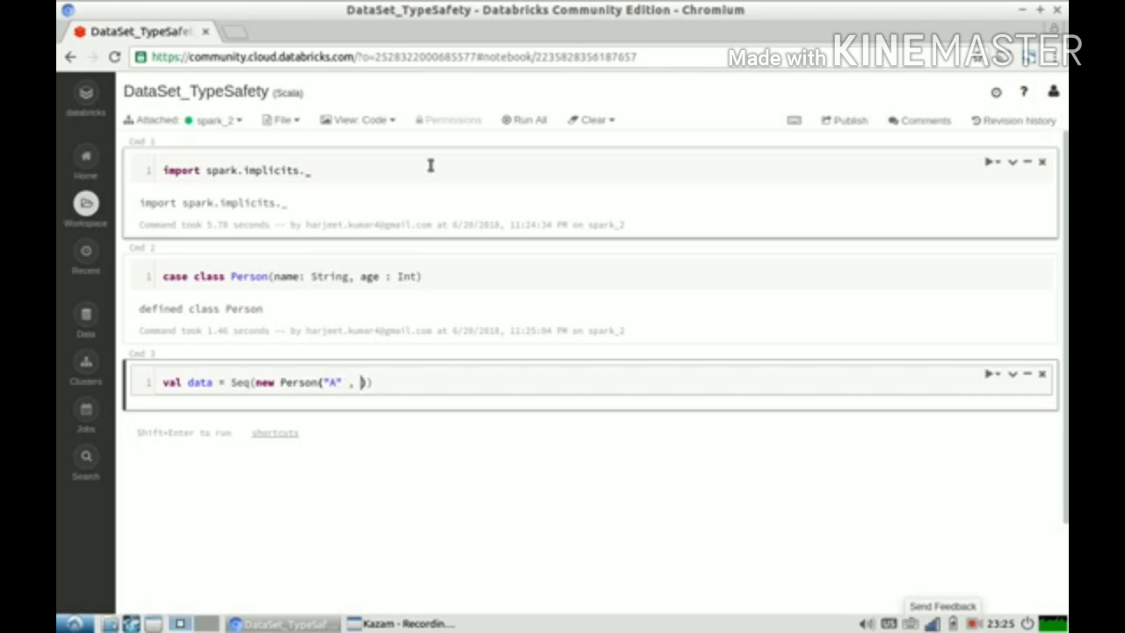
pyautogui.write('25')
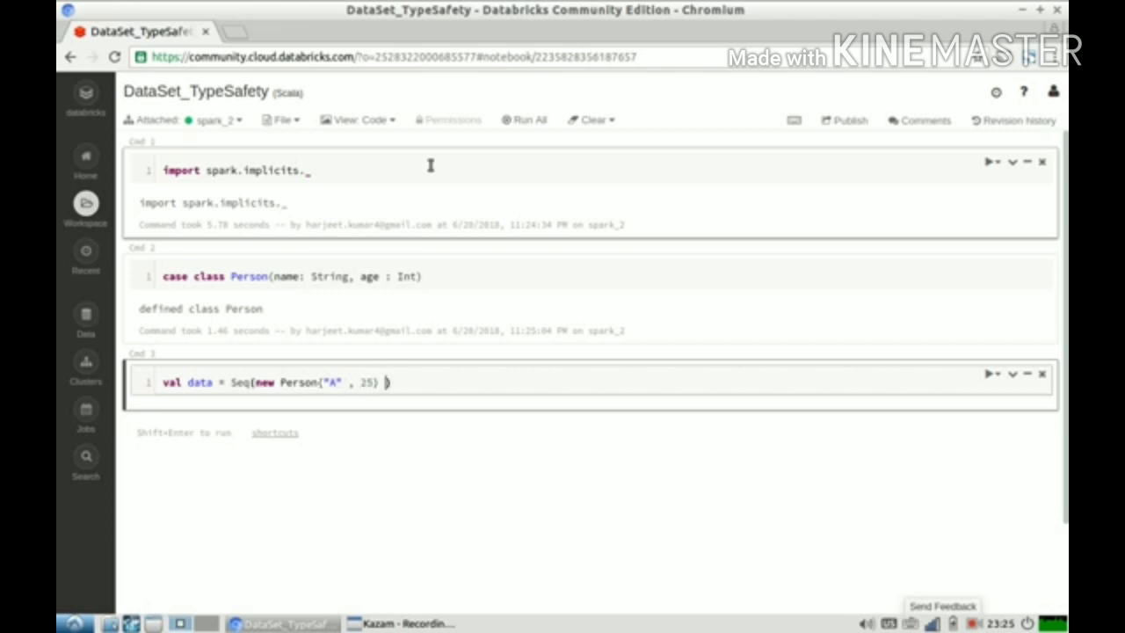
pyautogui.write(', new P')
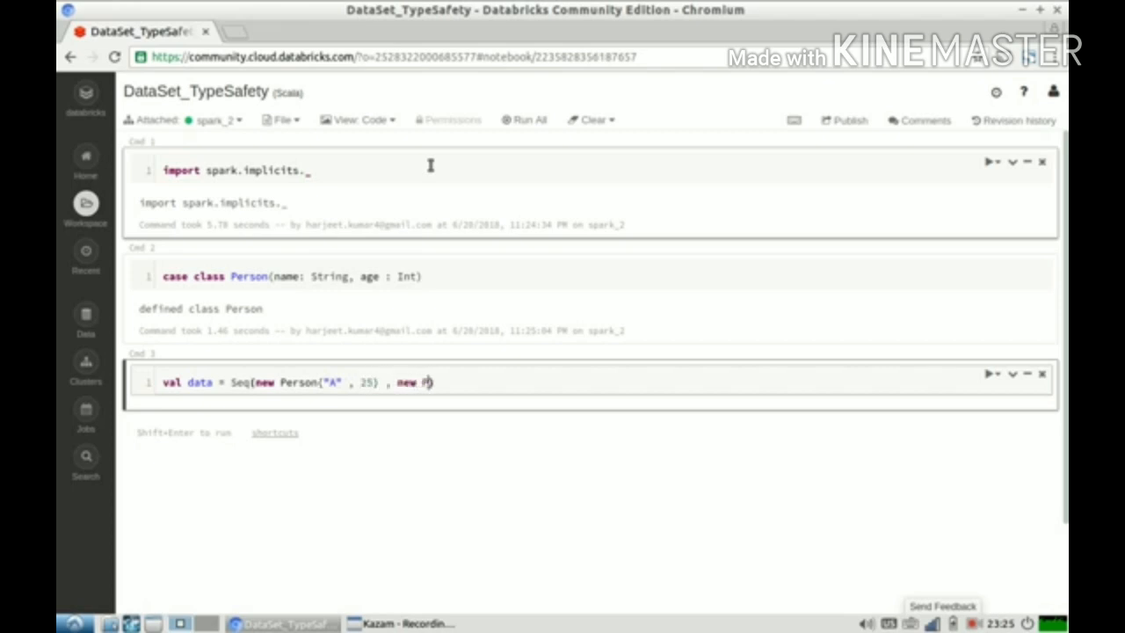
pyautogui.write('erson)')
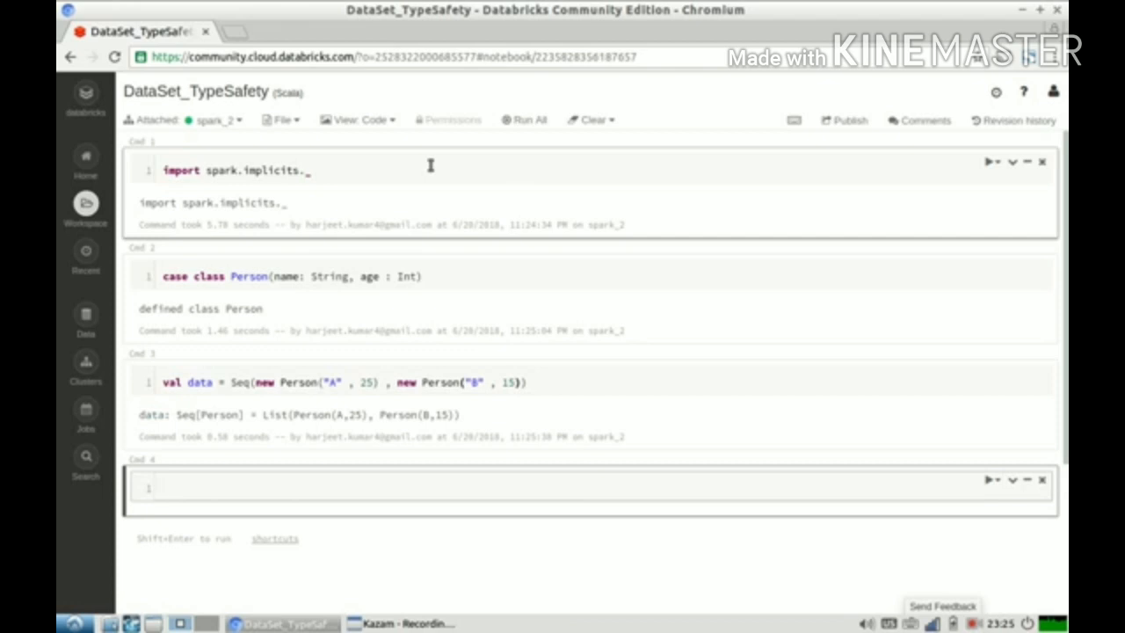
# Run `val rdd = spark.makeRDD(data)` in Cmd 4, which errors
pyautogui.write('v')
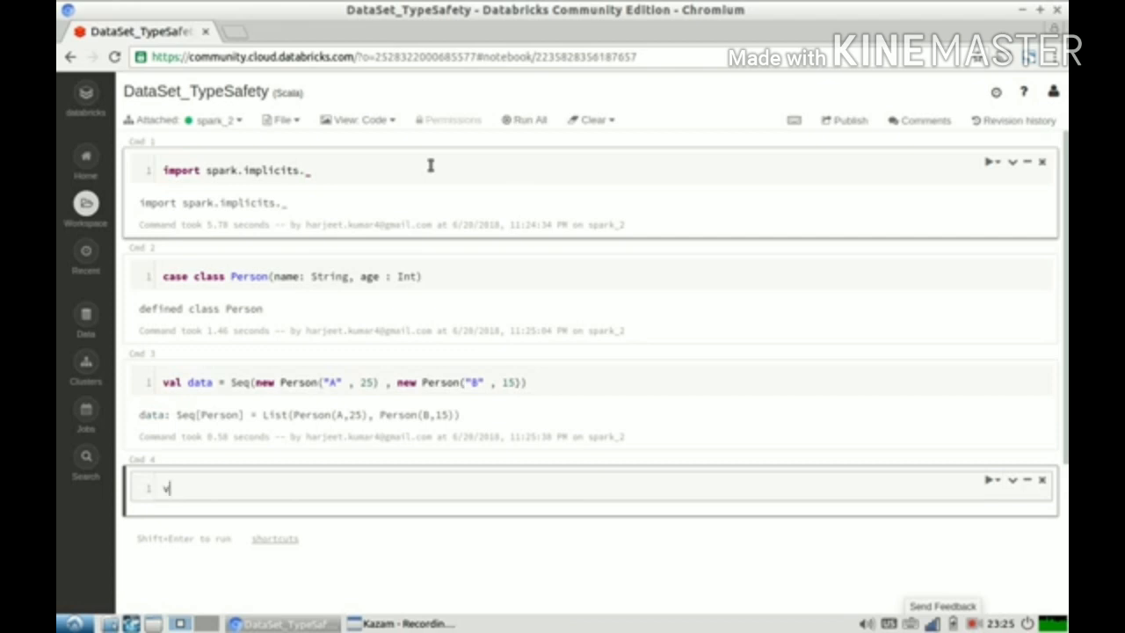
pyautogui.write('al rdd = spar')
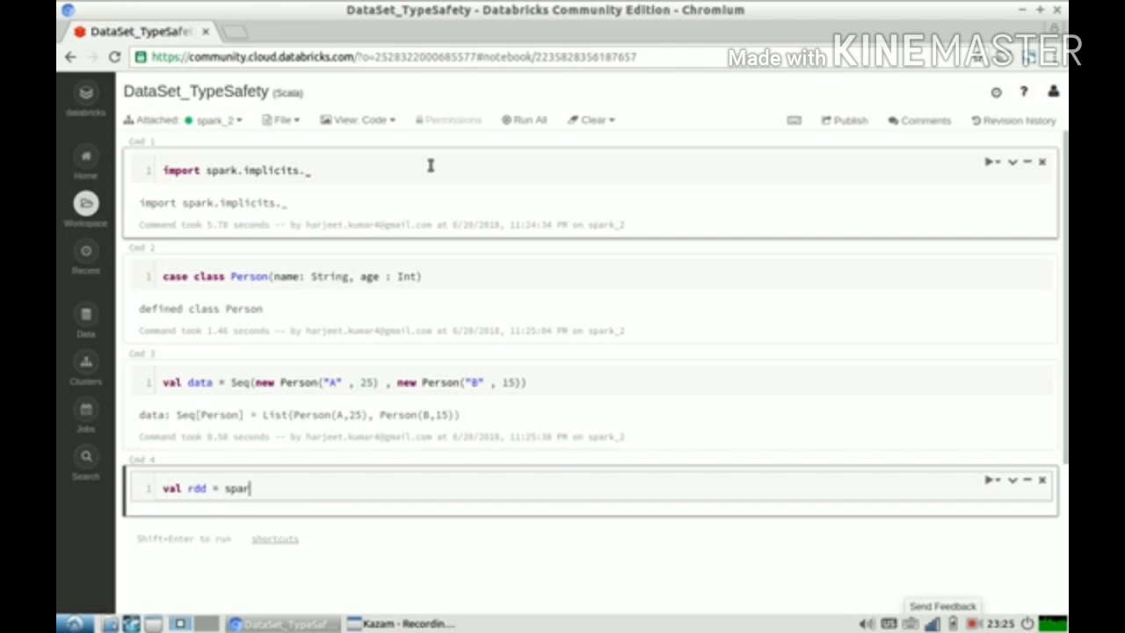
pyautogui.write('k.mak')
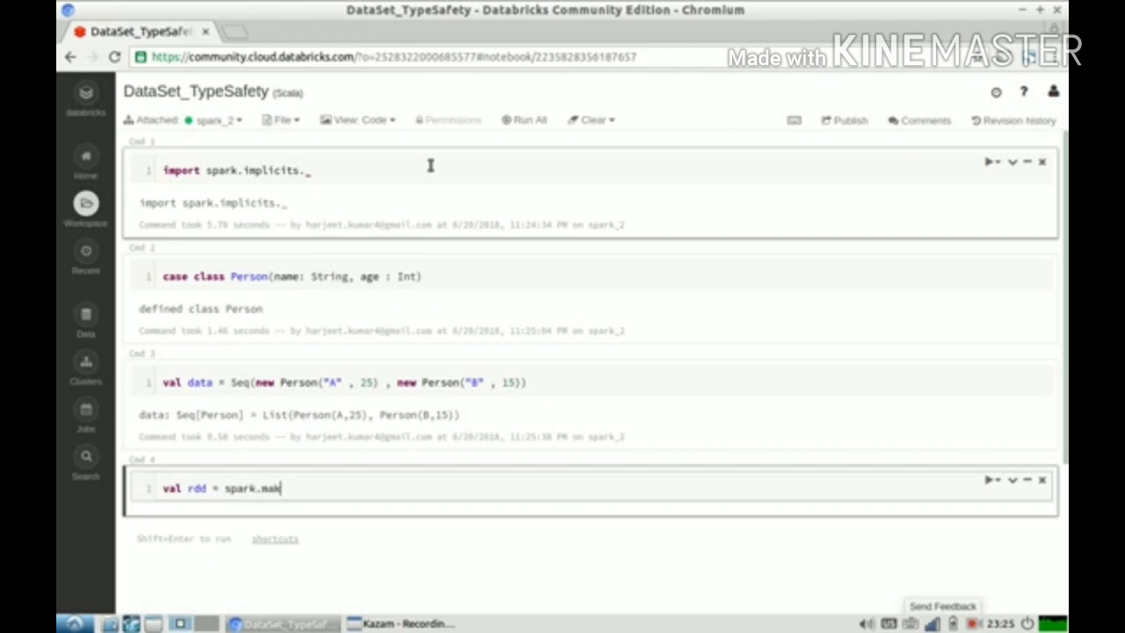
pyautogui.write('eR')
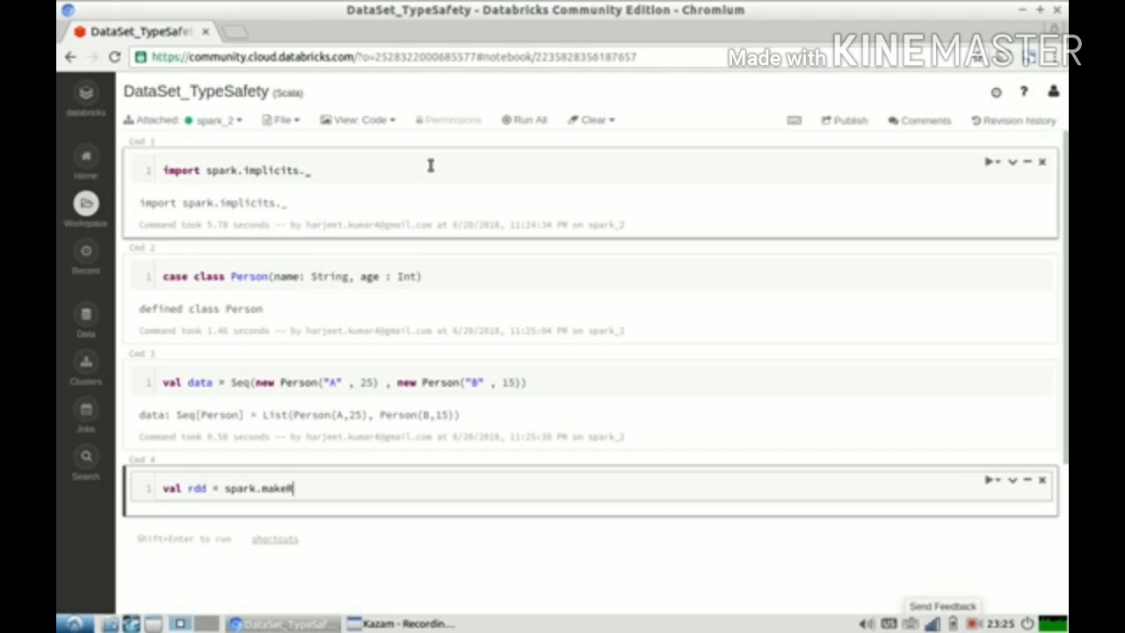
pyautogui.write('R')
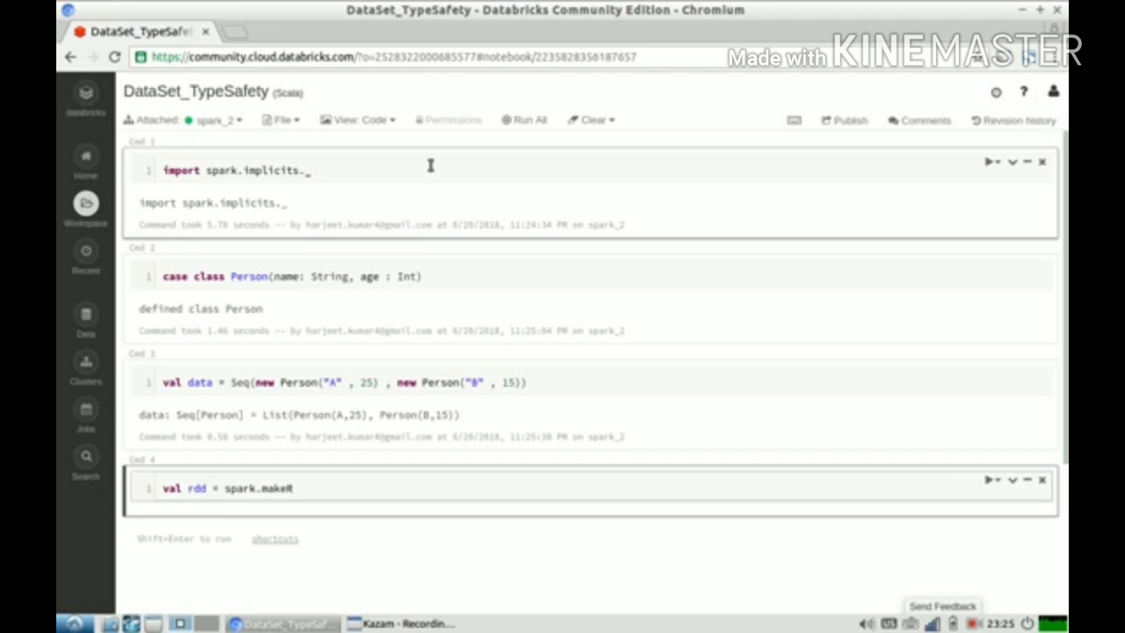
pyautogui.write('DD')
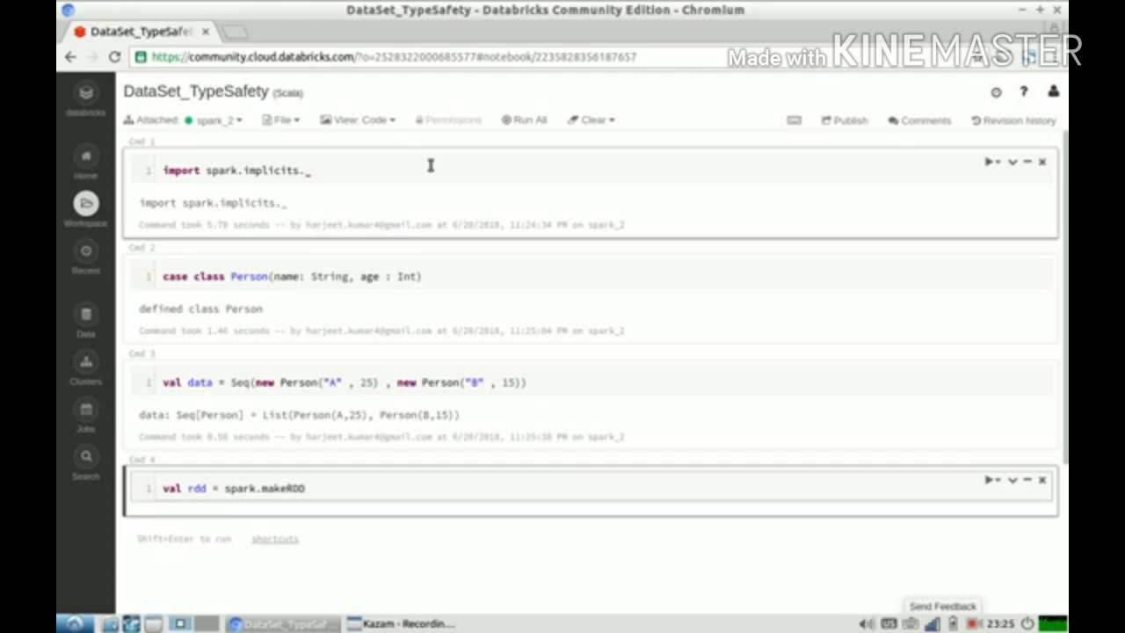
pyautogui.write('()')
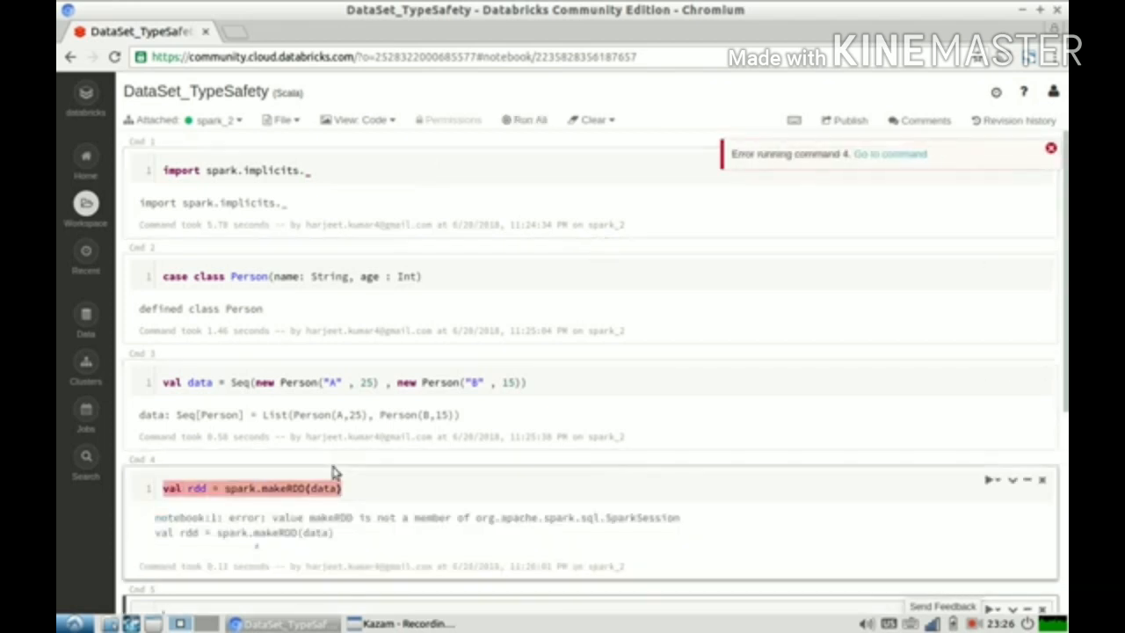
# Change Cmd 4 to `spark.sparkContext.makeRDD(data)` and rerun it to get an RDD[Person]
pyautogui.click(259, 487)
pyautogui.write('sparkContext.')
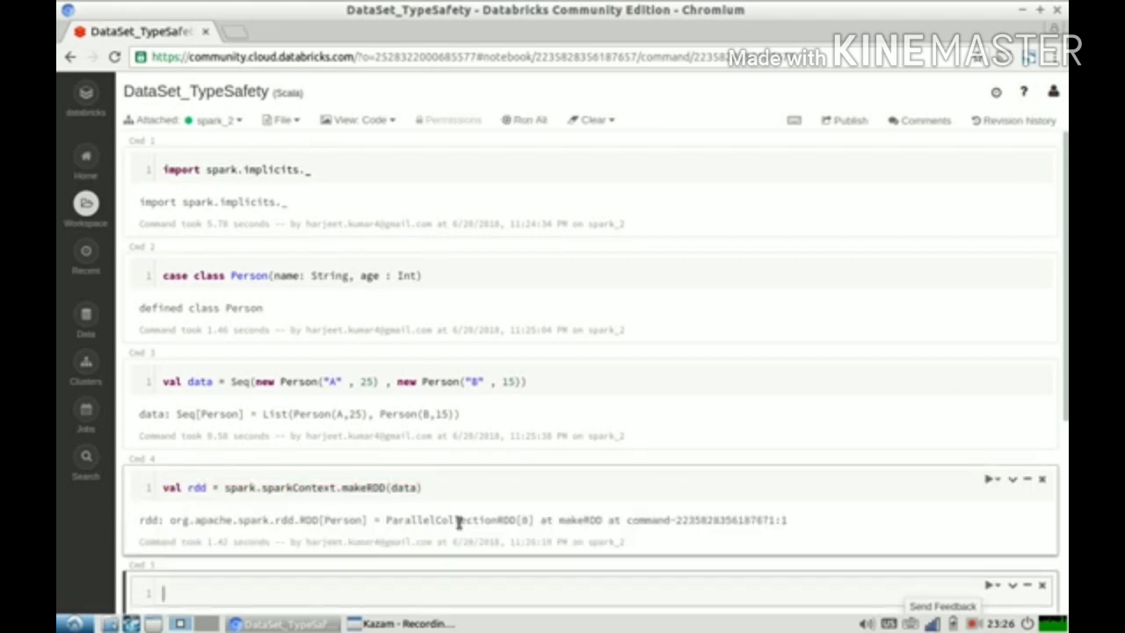
pyautogui.scroll(-3)
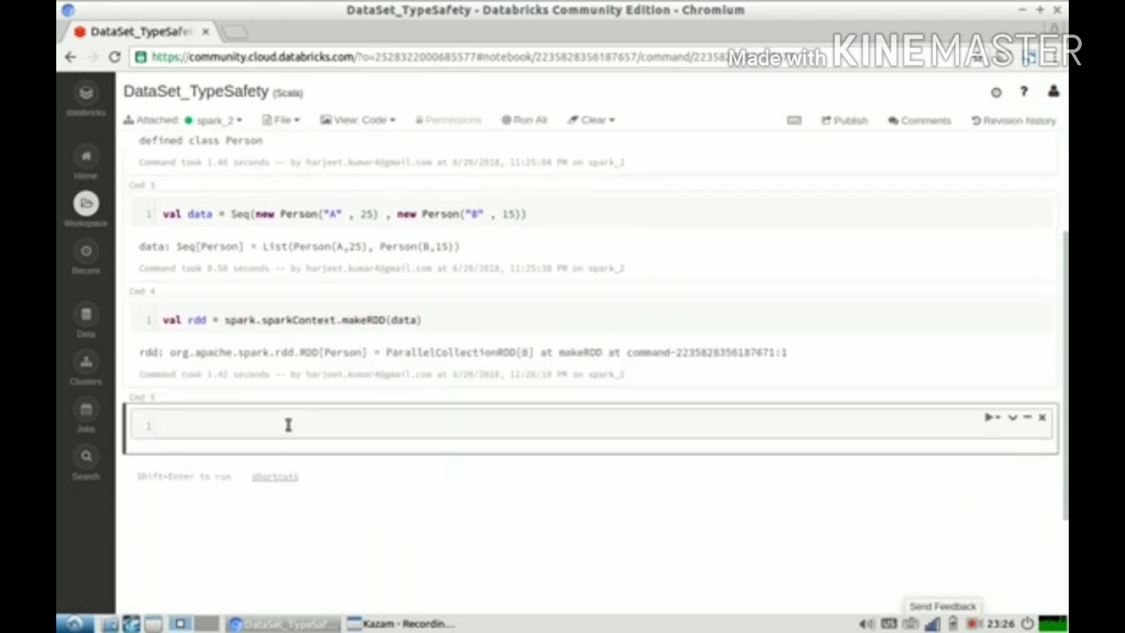
# Run `val df = rdd.toDF()`, using autocomplete for toDF
pyautogui.write('val')
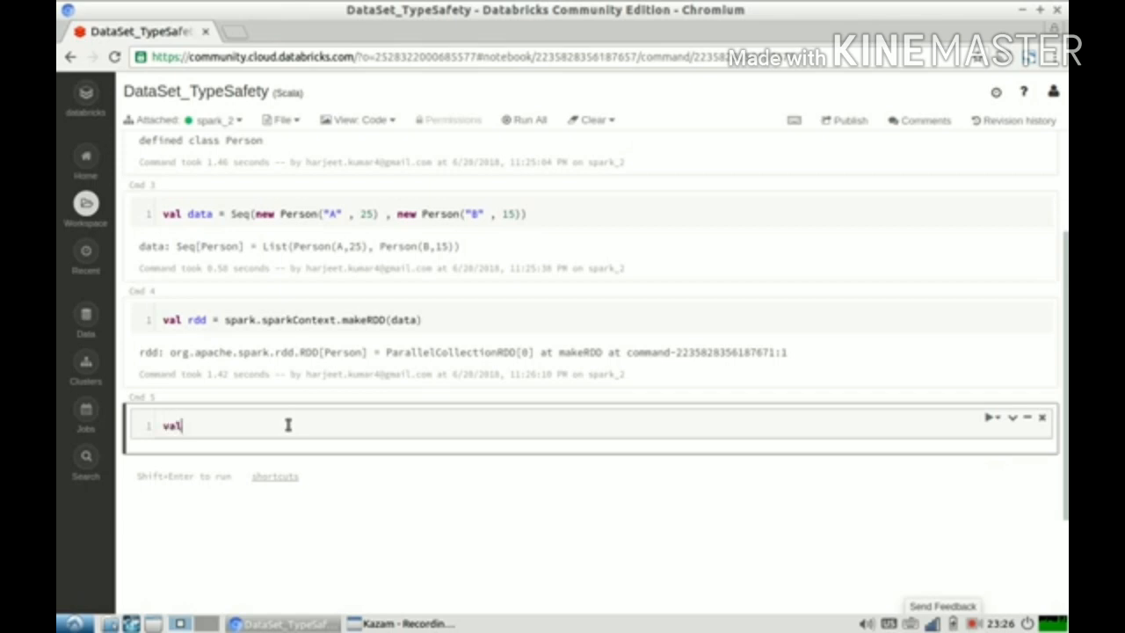
pyautogui.write('df =')
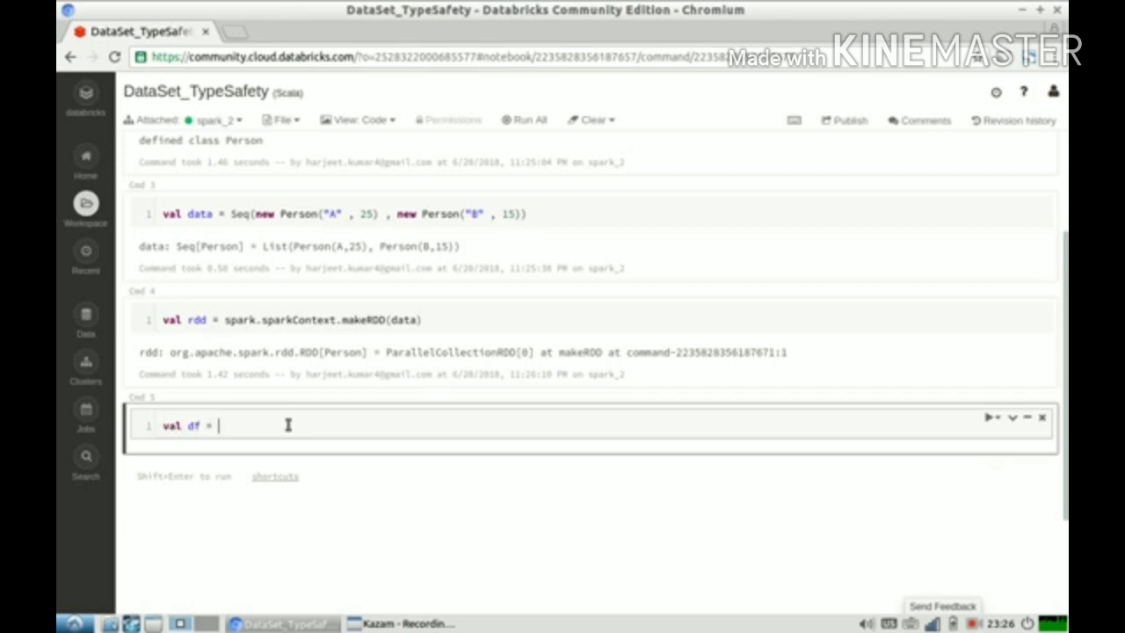
pyautogui.write('rdd.to')
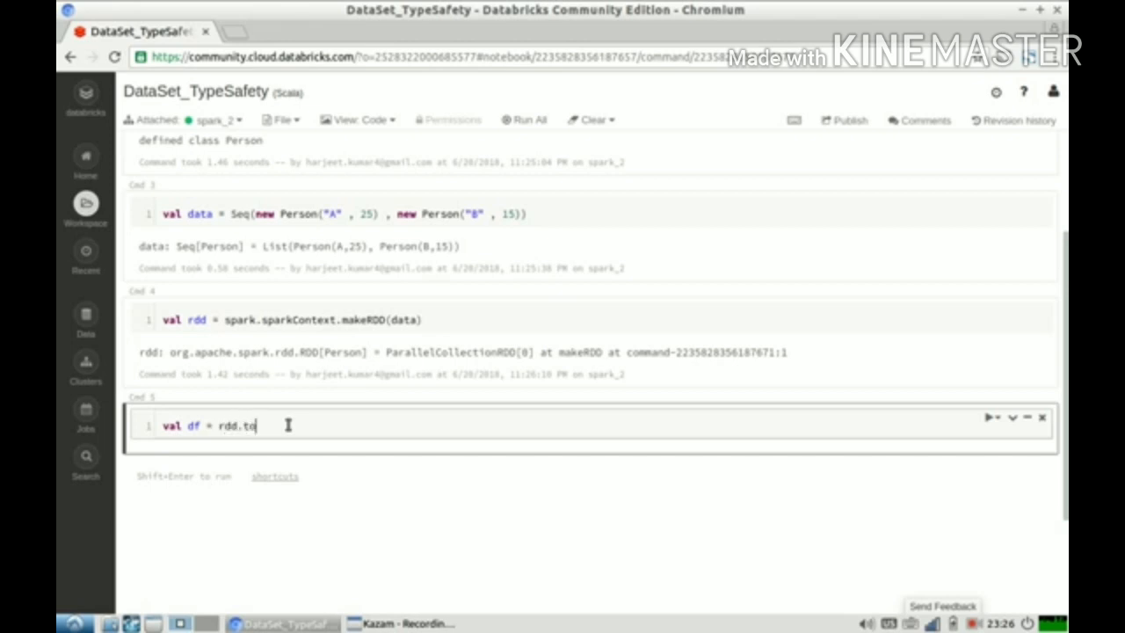
pyautogui.write('D')
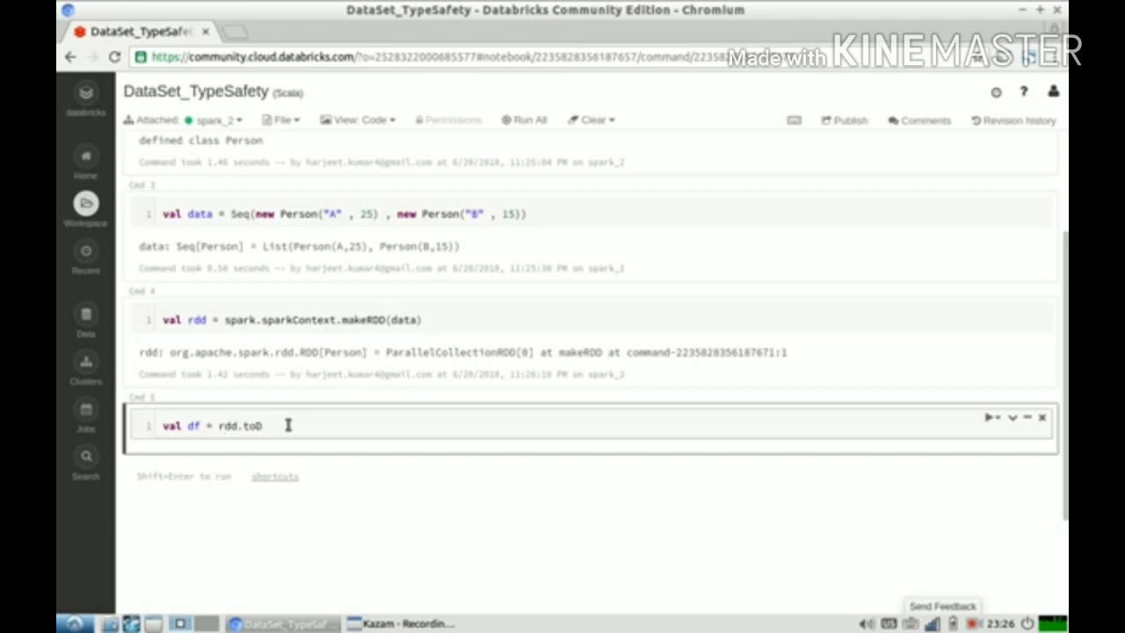
pyautogui.write('D')
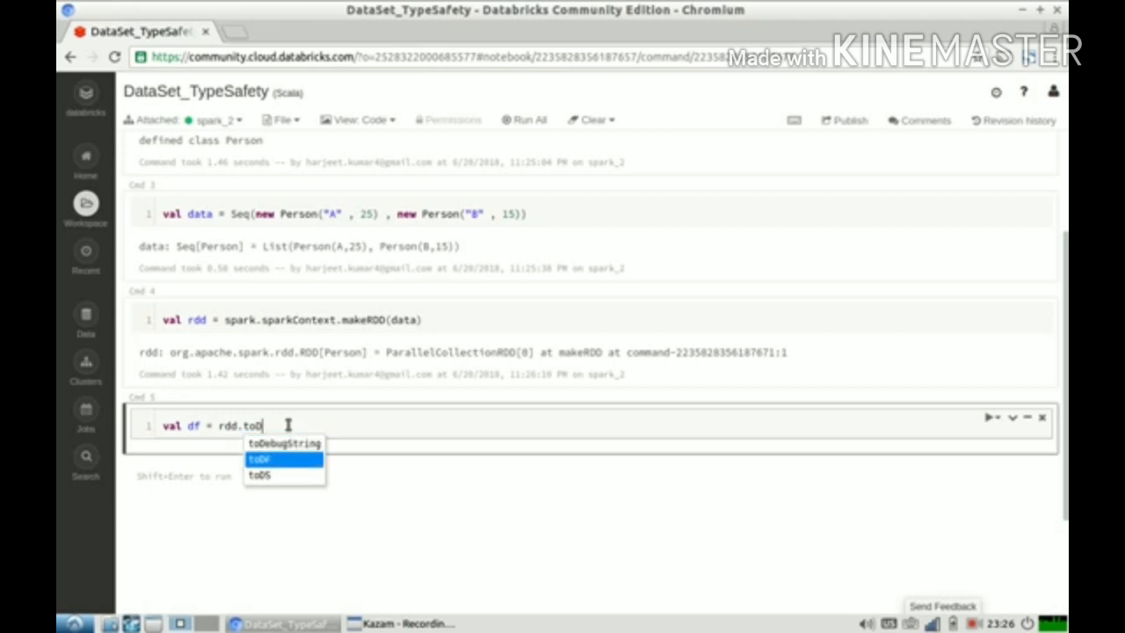
pyautogui.click(259, 459)
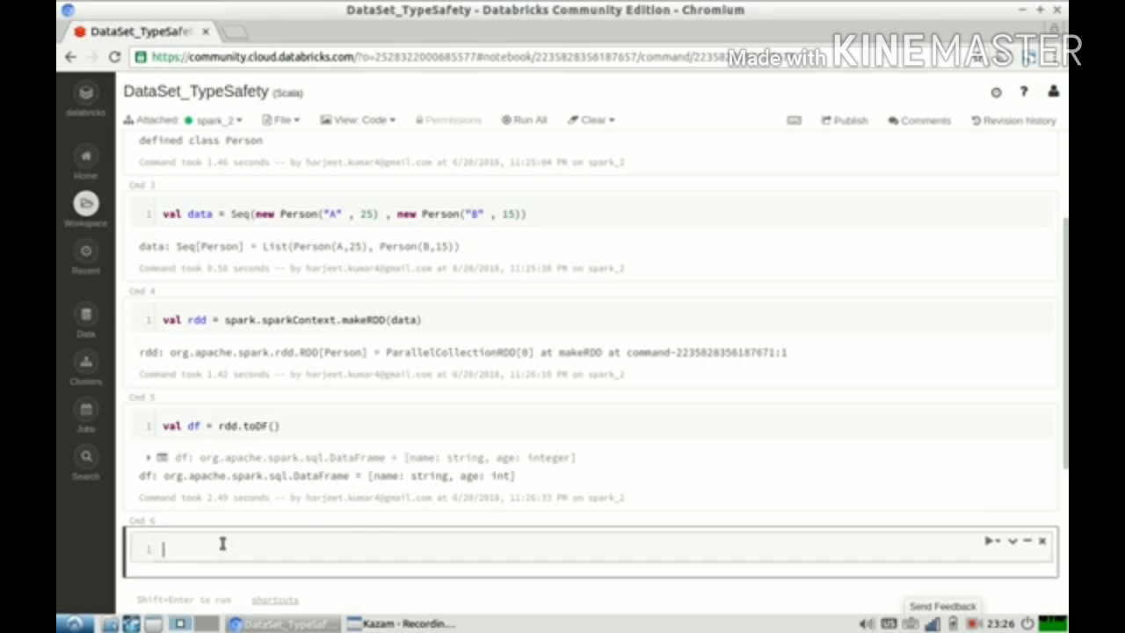
# Run `df.printSchema` to show name as string and age as integer
pyautogui.write('df.')
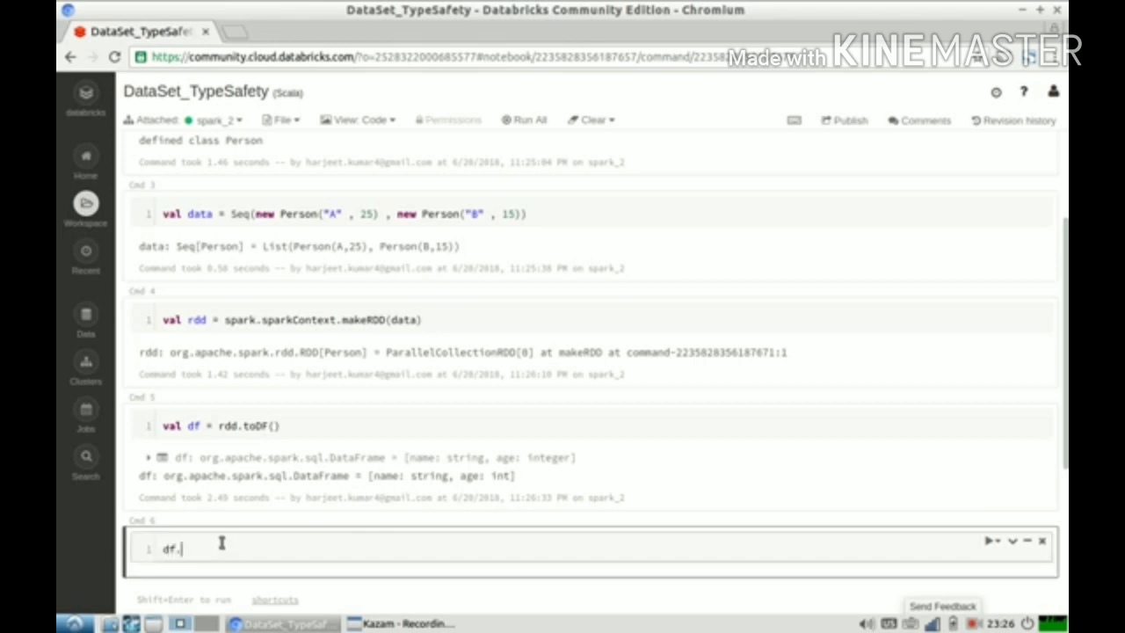
pyautogui.write('printSchema')
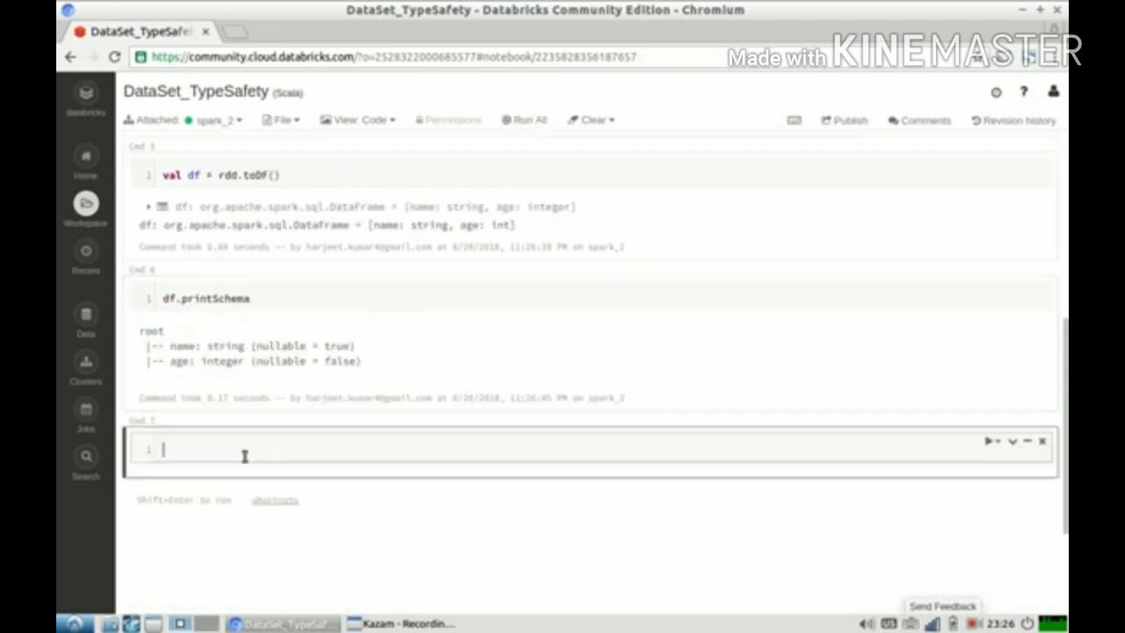
pyautogui.scroll(-3)
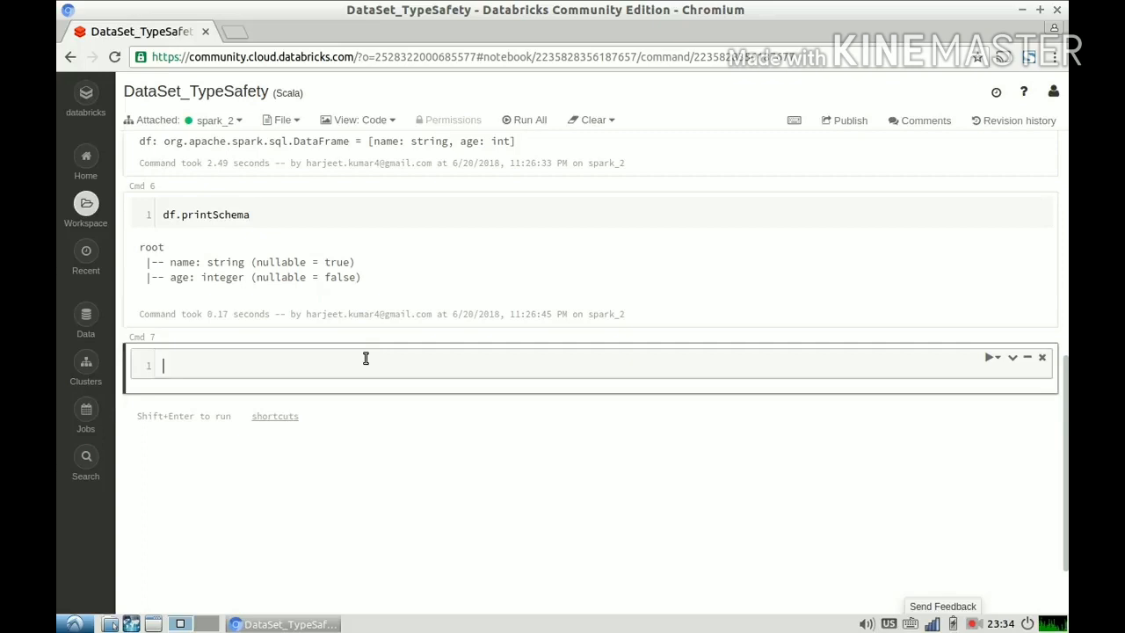
# Run `df.filter( x=> x.age > 10).show`, getting the 'age is not a member of Row' error
pyautogui.write('df.filter')
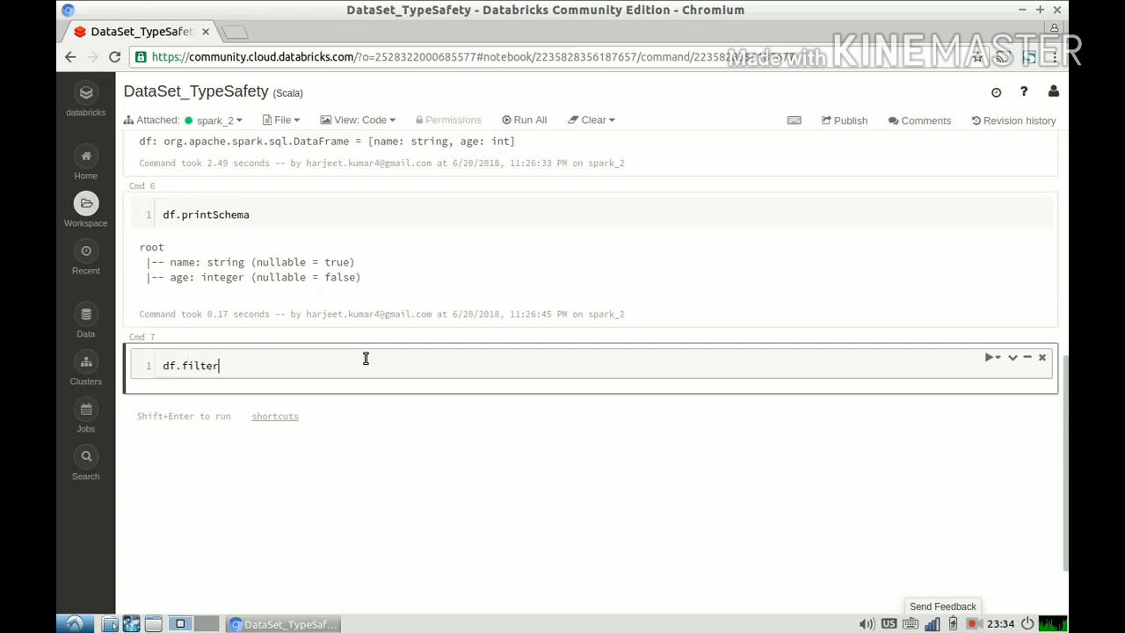
pyautogui.write('( x=)')
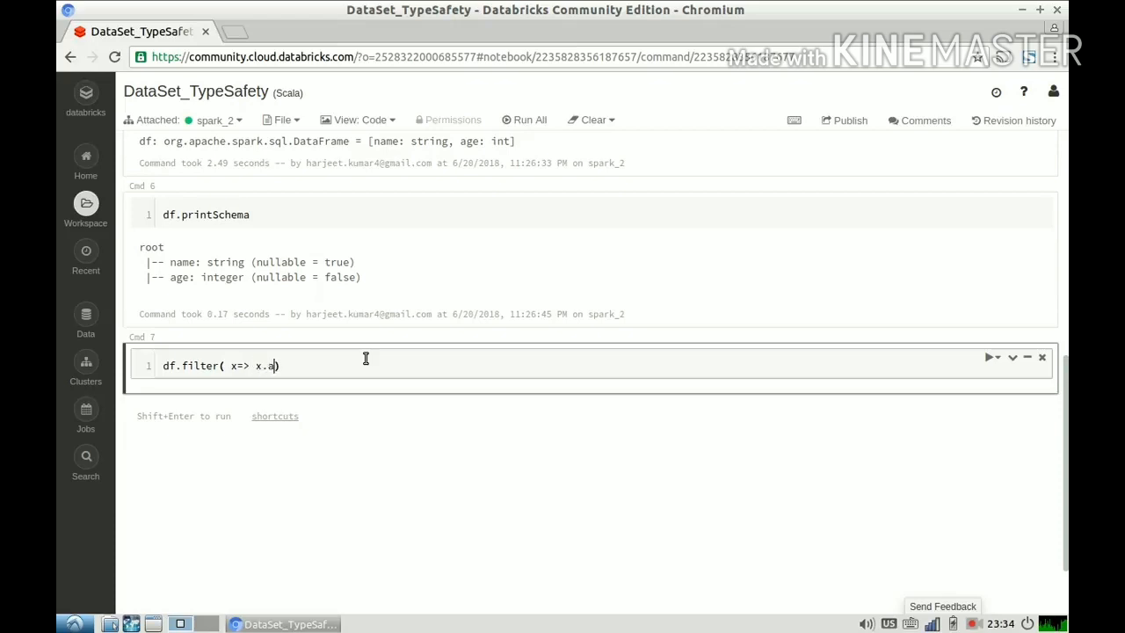
pyautogui.write('ge >')
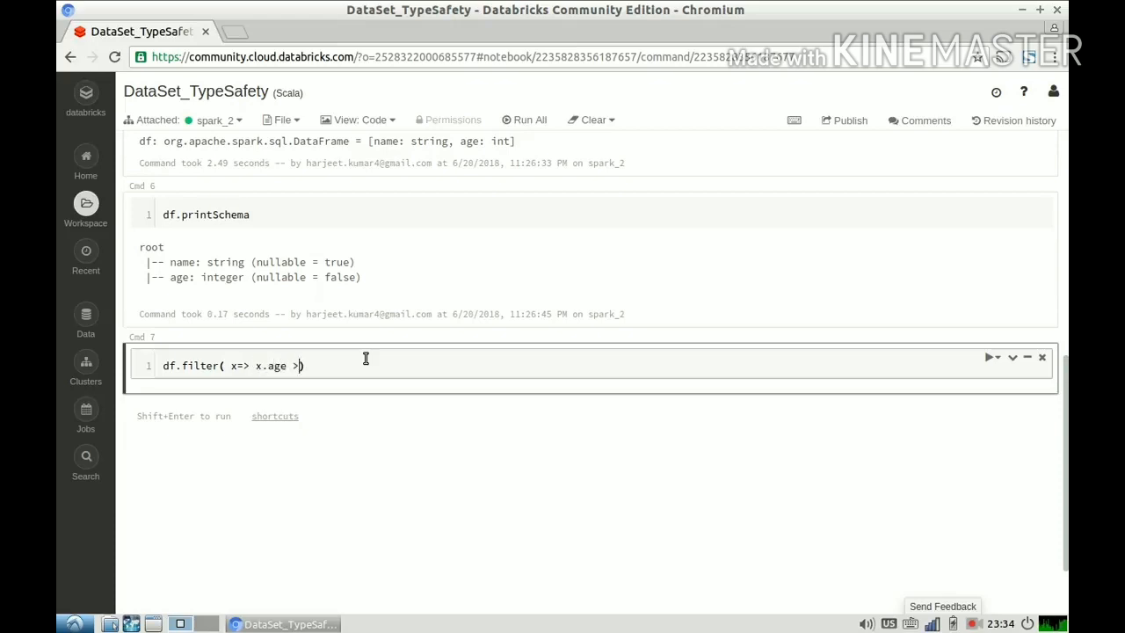
pyautogui.write('10')
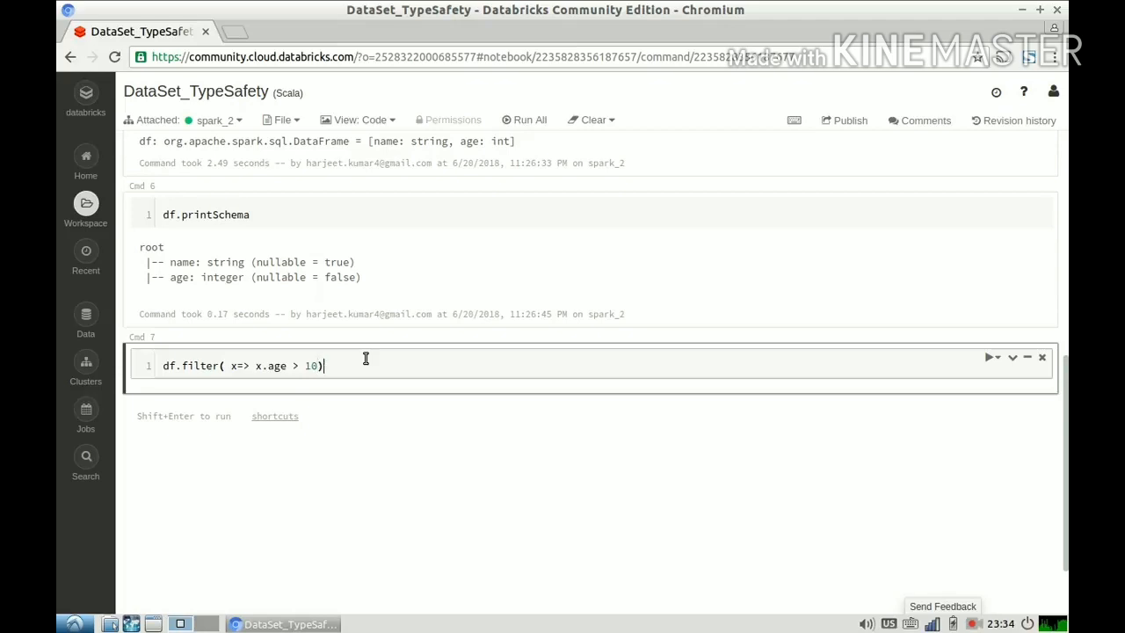
pyautogui.write('.show')
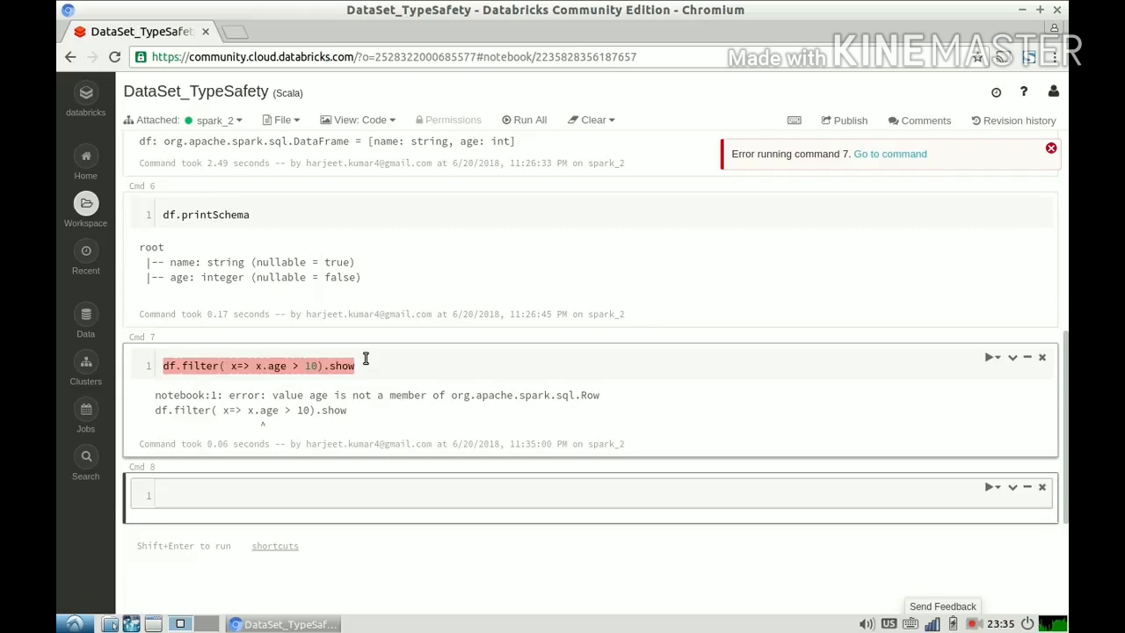
# Run `val ds = df.as[Person]`, removing a stray dot first
pyautogui.write('v')
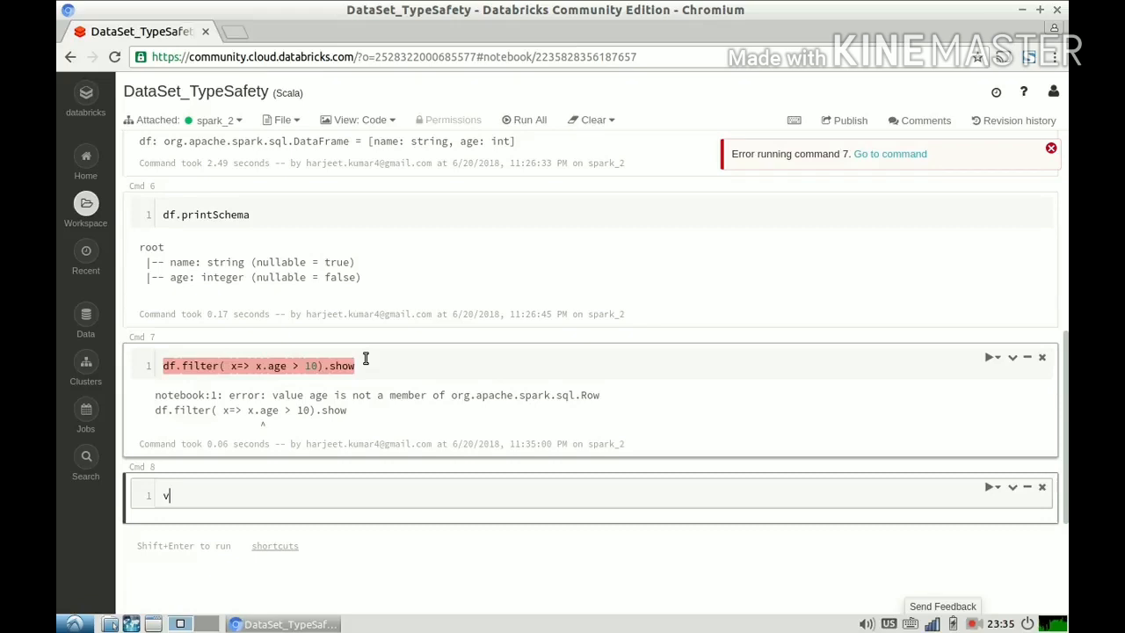
pyautogui.write('al ds')
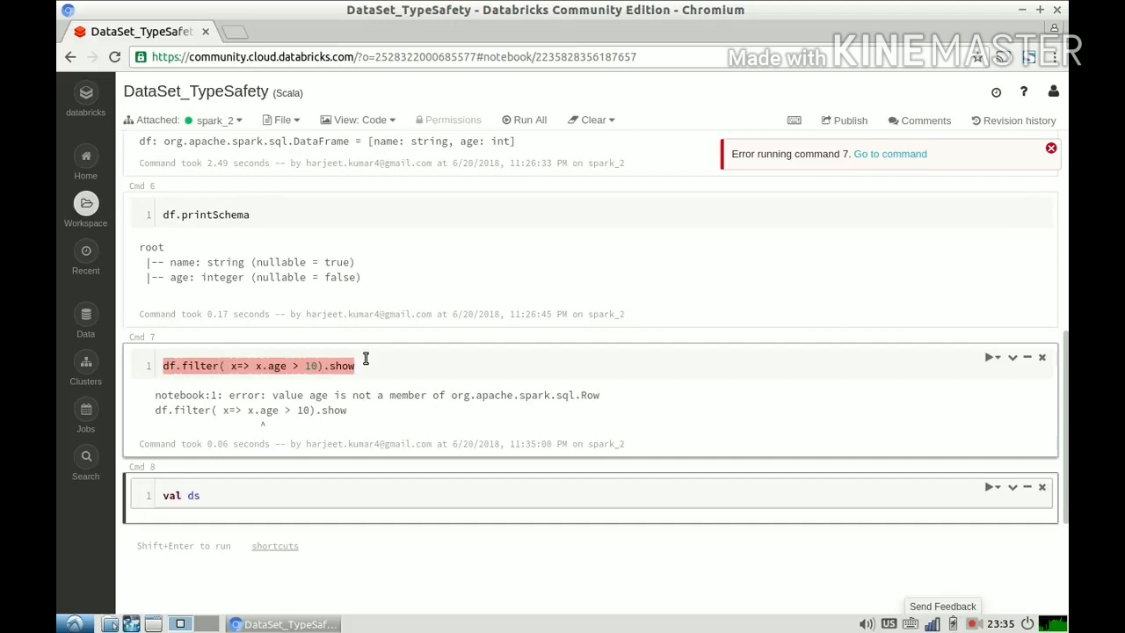
pyautogui.write('.')
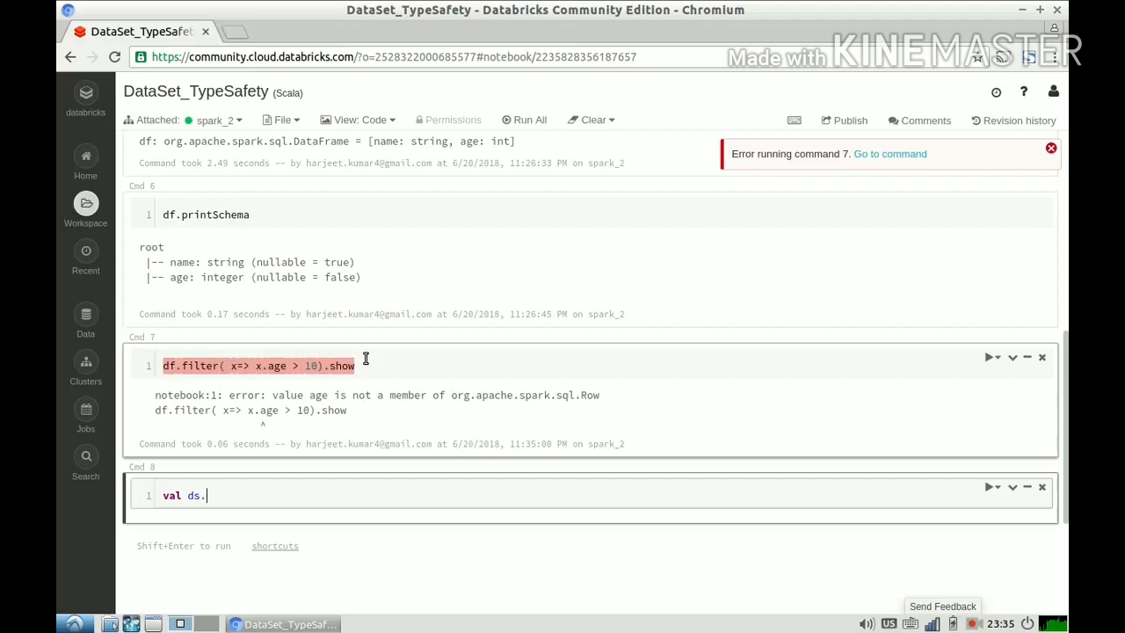
pyautogui.press('Backspace')
pyautogui.write(' =')
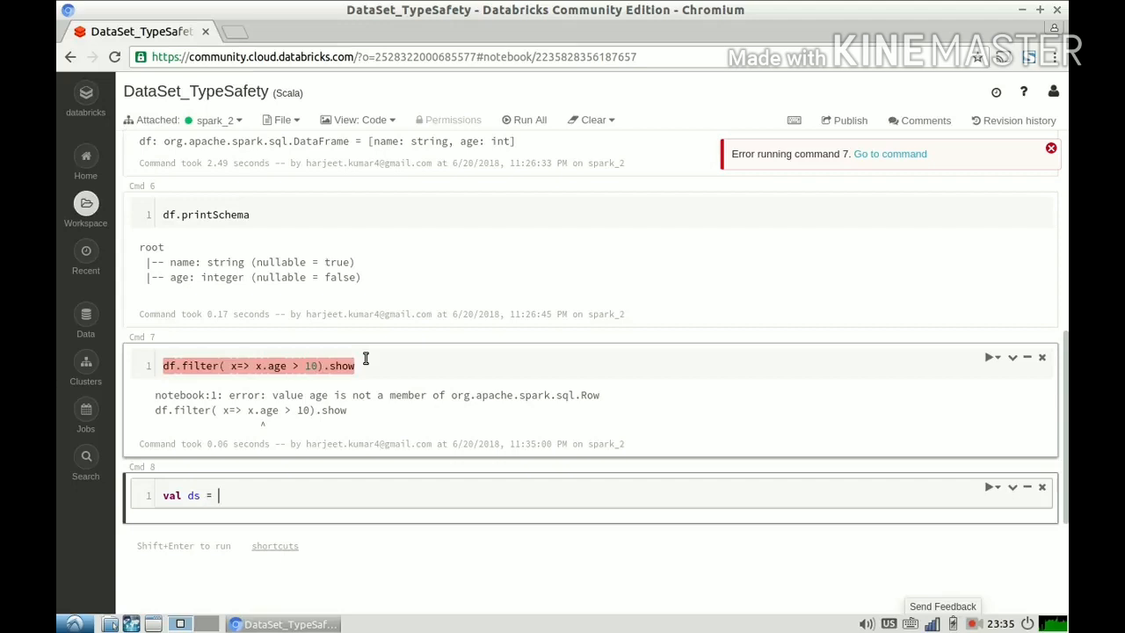
pyautogui.write('d')
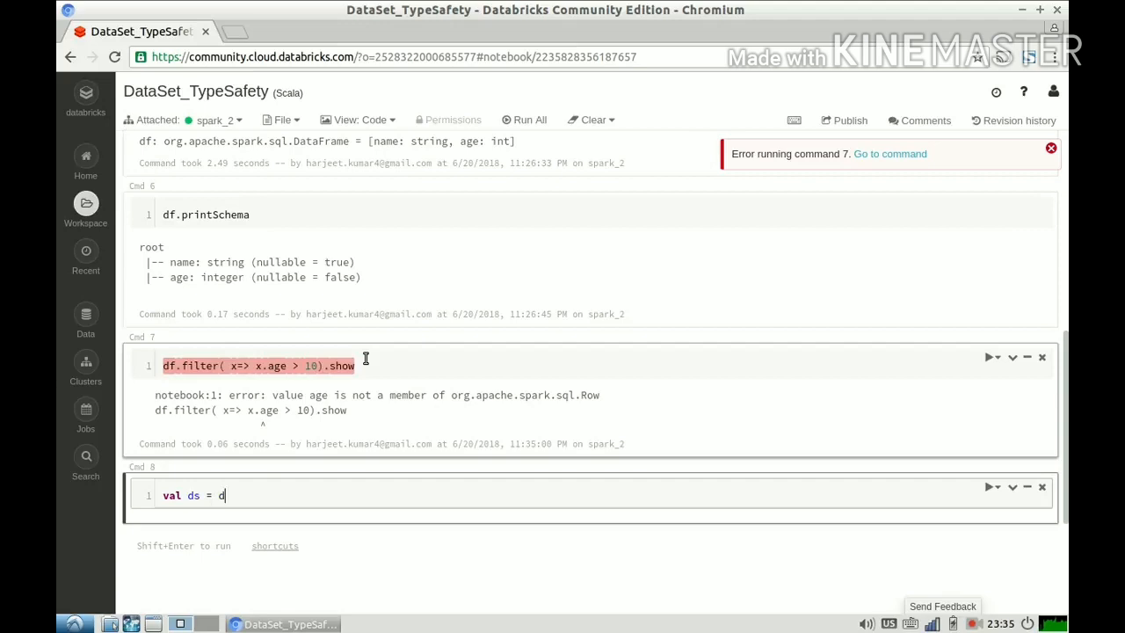
pyautogui.write('f.as[]')
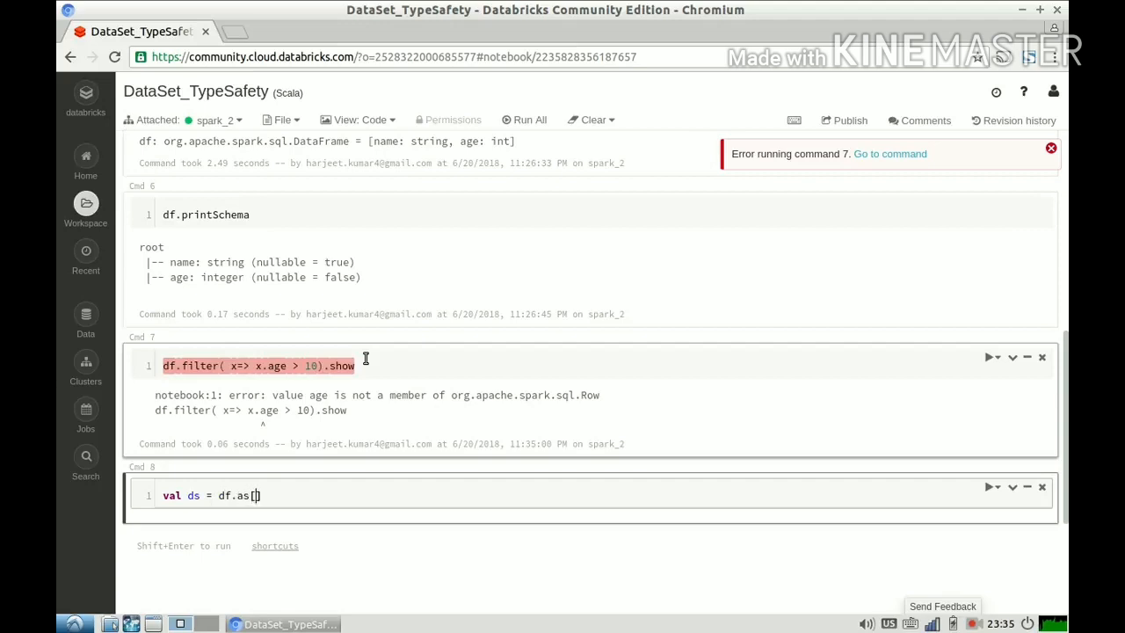
pyautogui.write('Person')
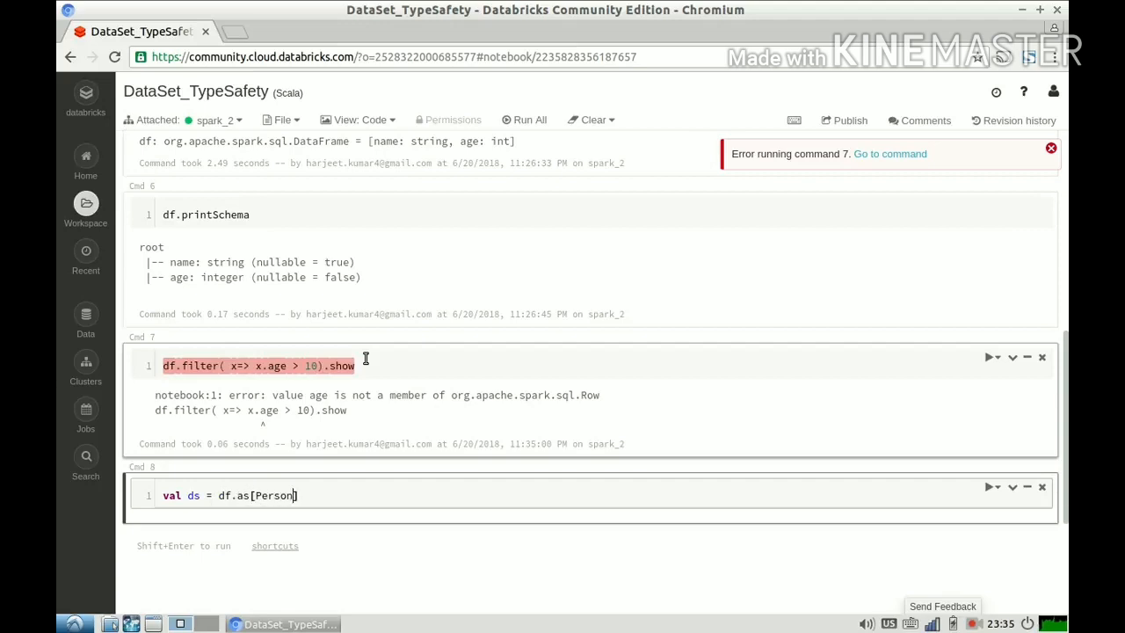
pyautogui.press('shift+enter')
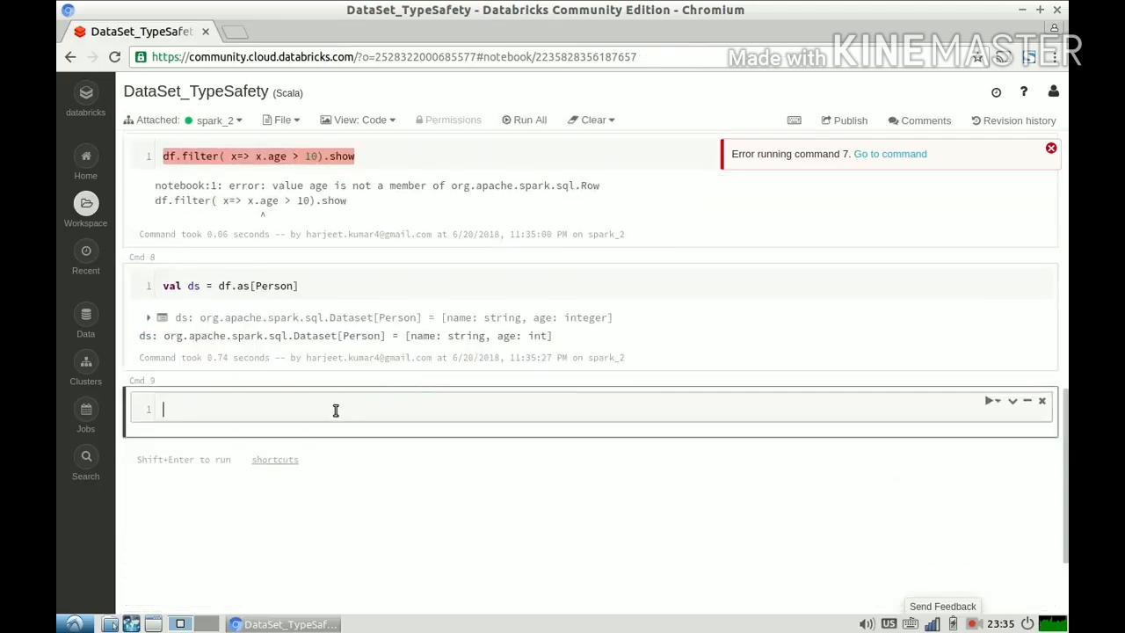
# Run `ds.filter( x=> x.age > 10).show`, which lists A (25) and B (15)
pyautogui.write('ds.')
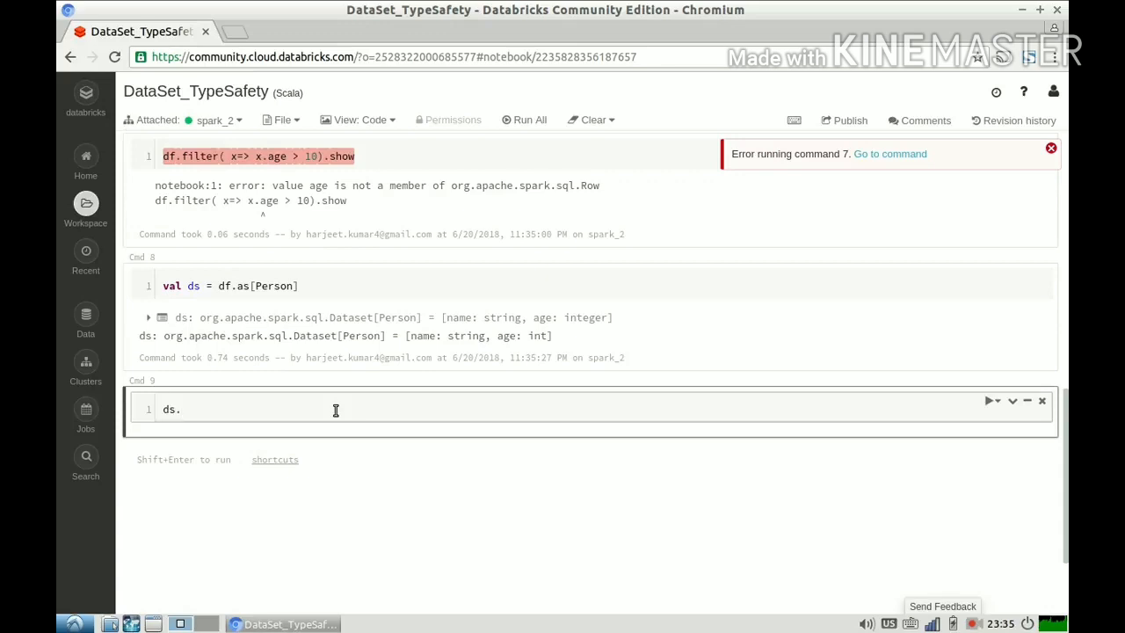
pyautogui.write('filter')
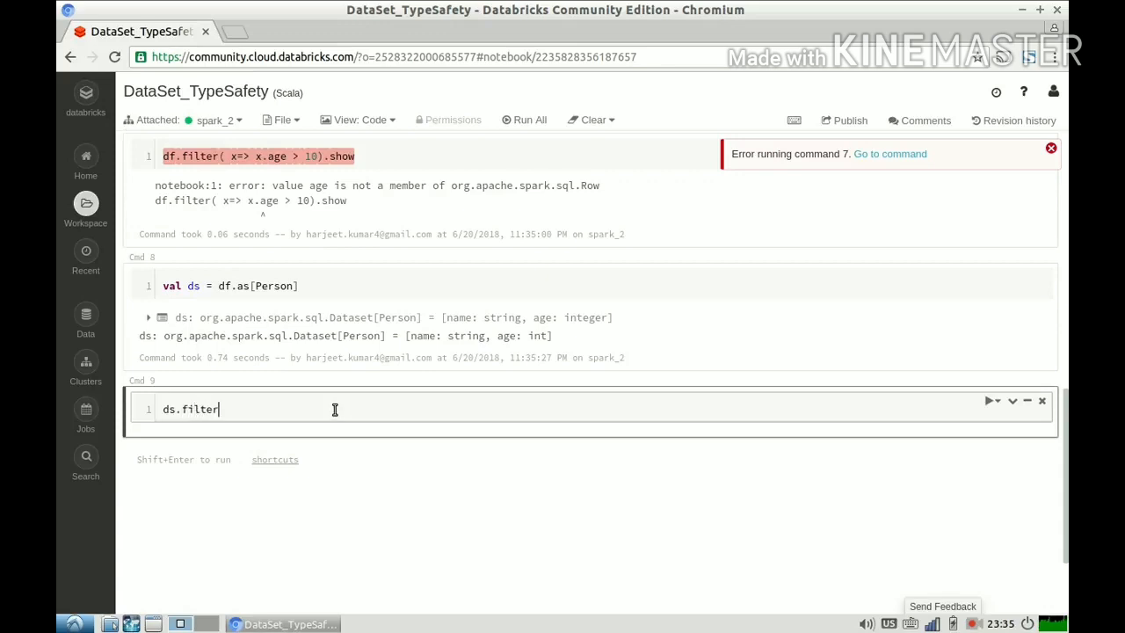
pyautogui.write('( x=> x')
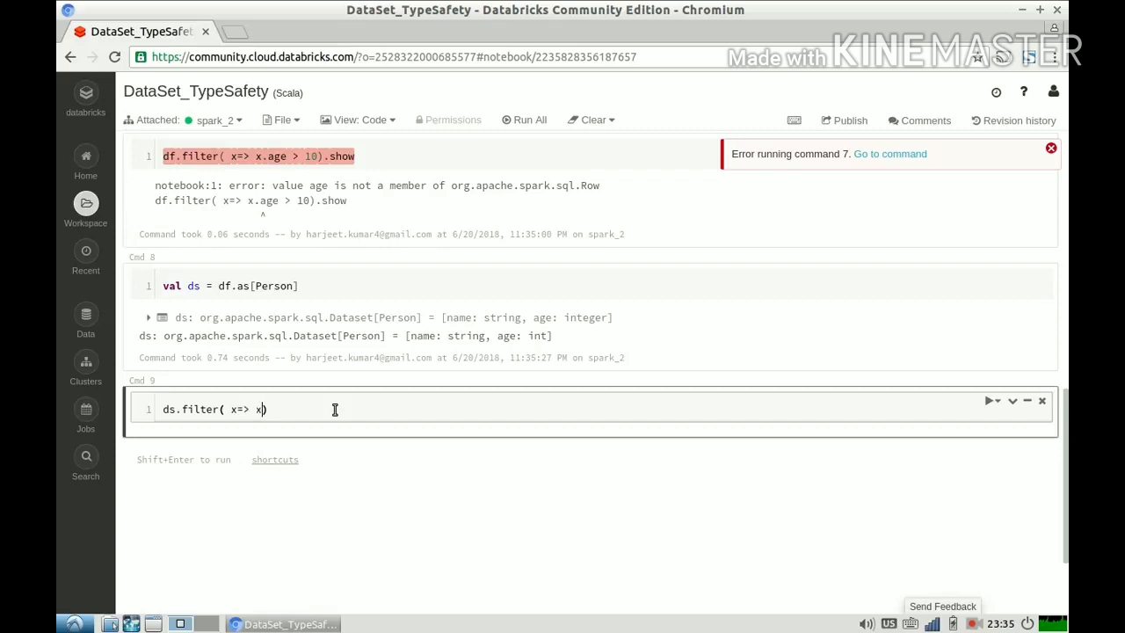
pyautogui.write('.age >')
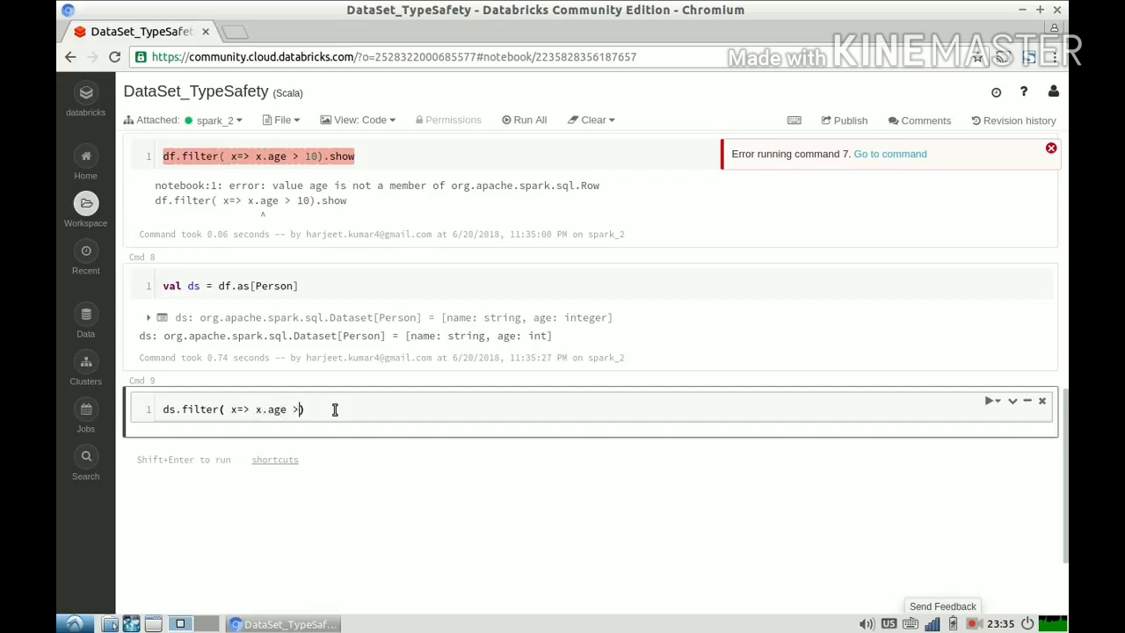
pyautogui.write('10).show')
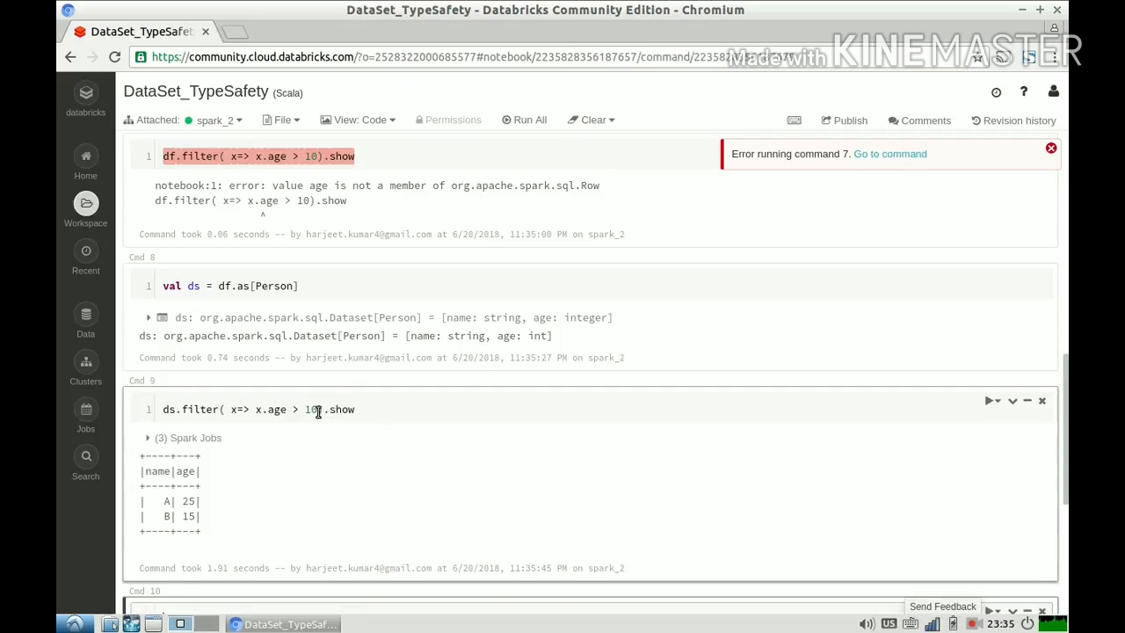
# Change the ds.filter age threshold from 10 to 15 and rerun, leaving only A (25)
pyautogui.click(316, 409)
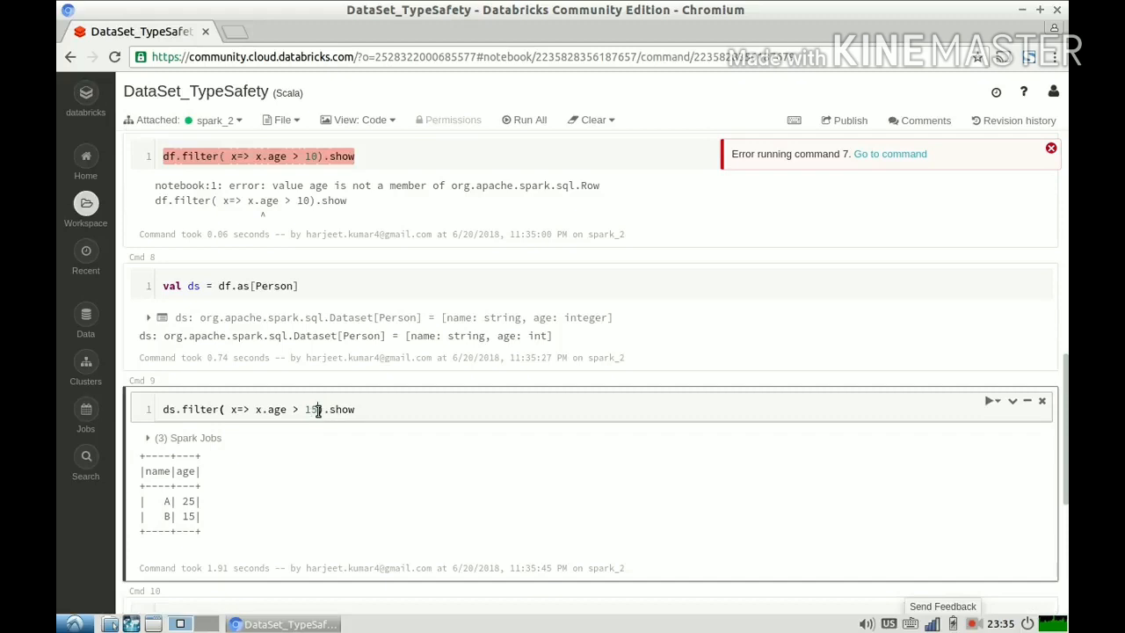
pyautogui.click(988, 398)
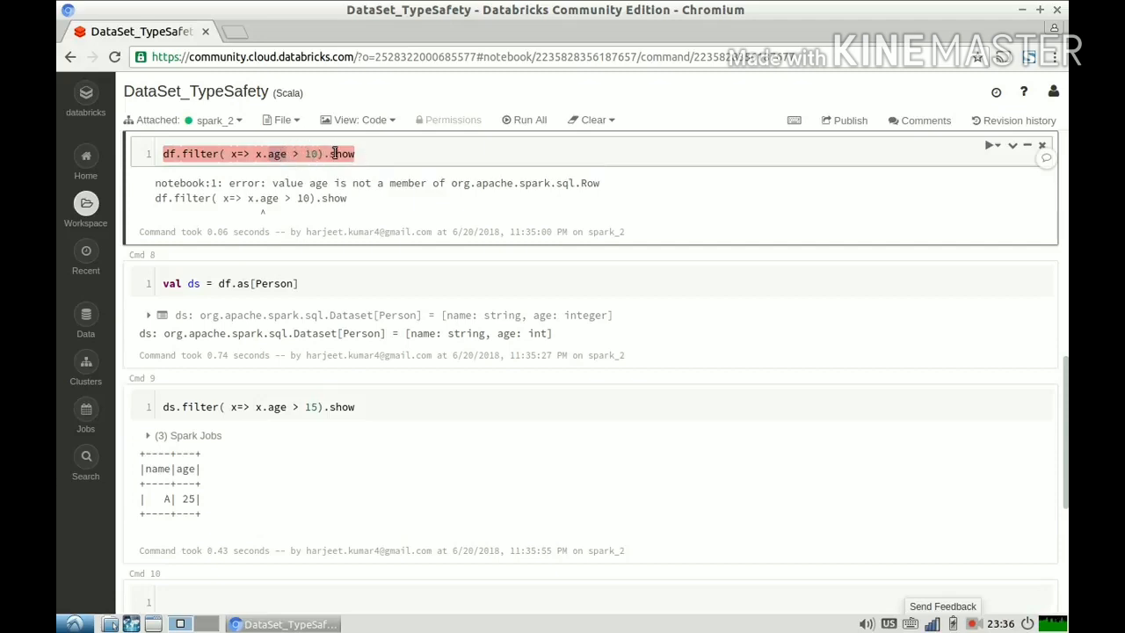
pyautogui.moveTo(273, 153)
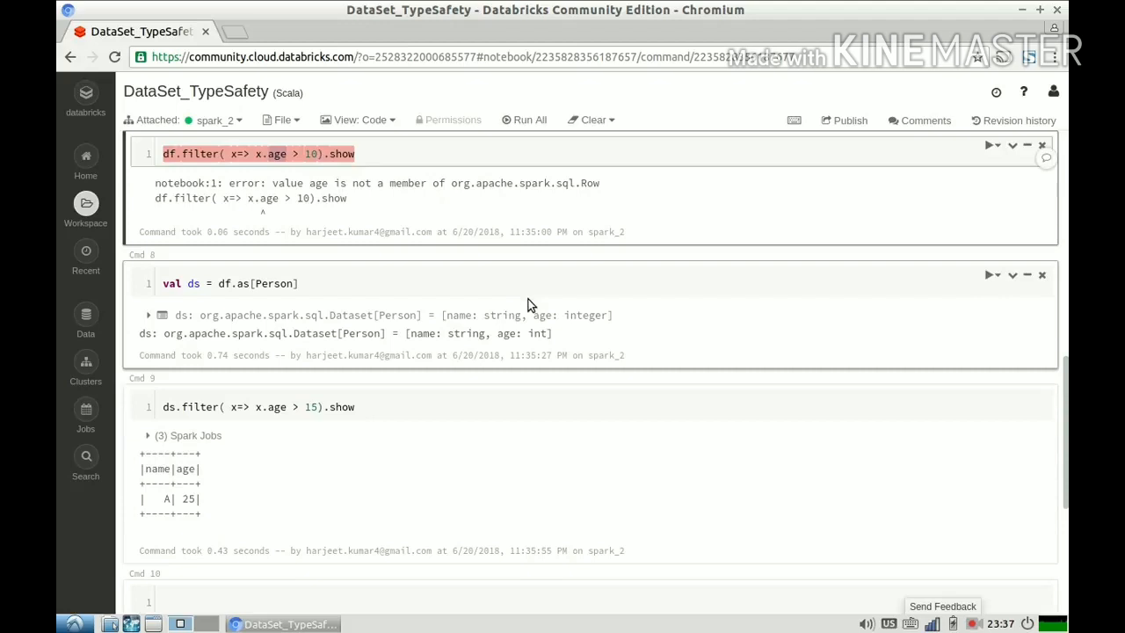
pyautogui.moveTo(947, 588)
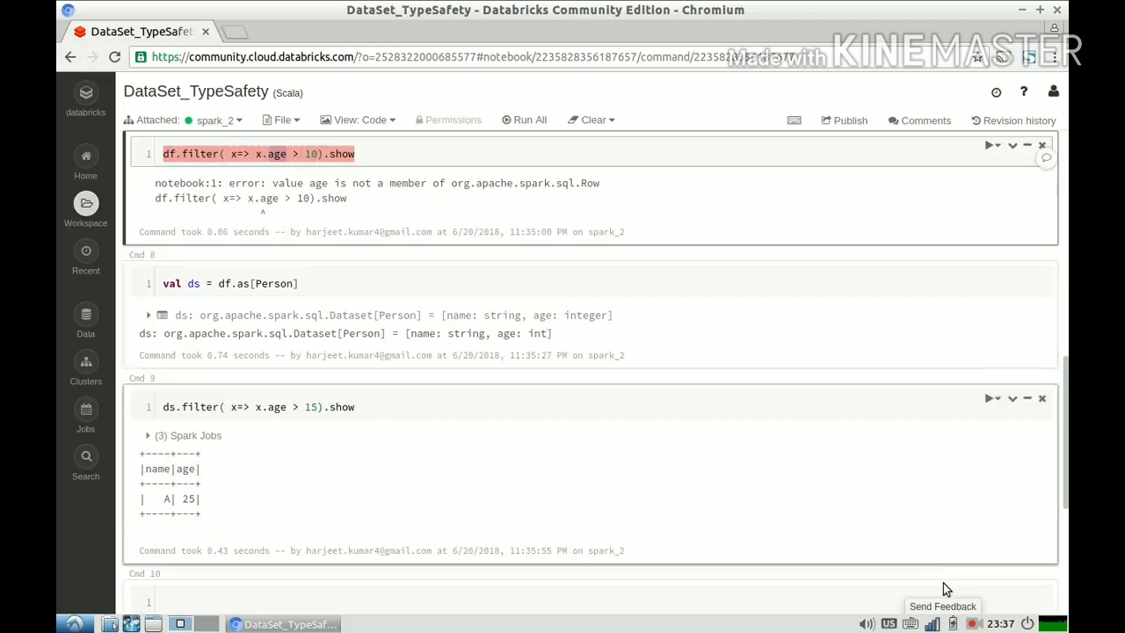